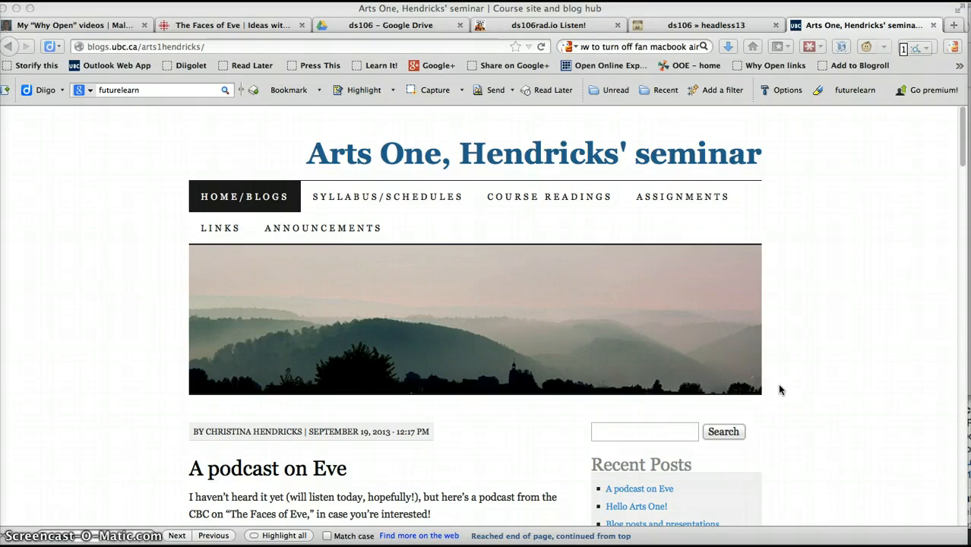
# Sign in to the course blog through the campus CWL login
pyautogui.scroll(-3)
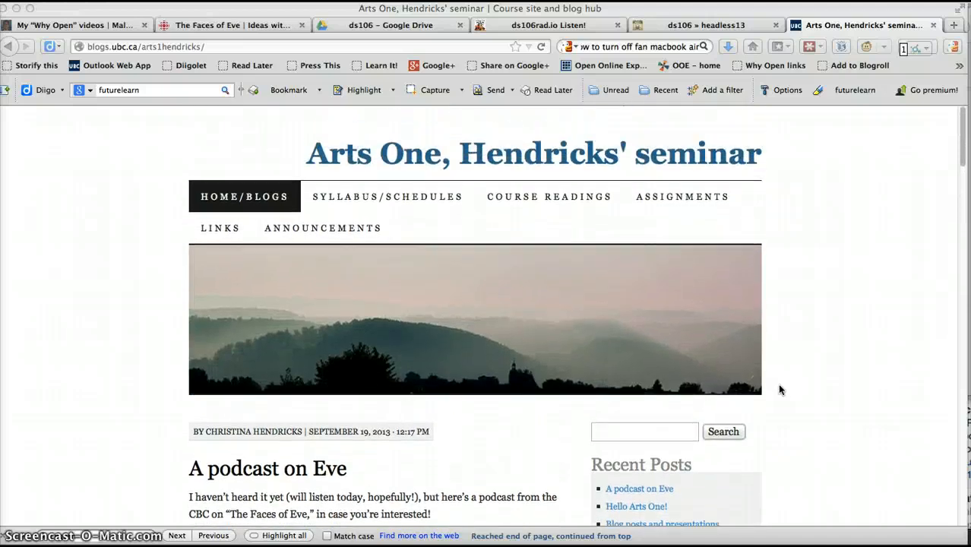
pyautogui.scroll(-3)
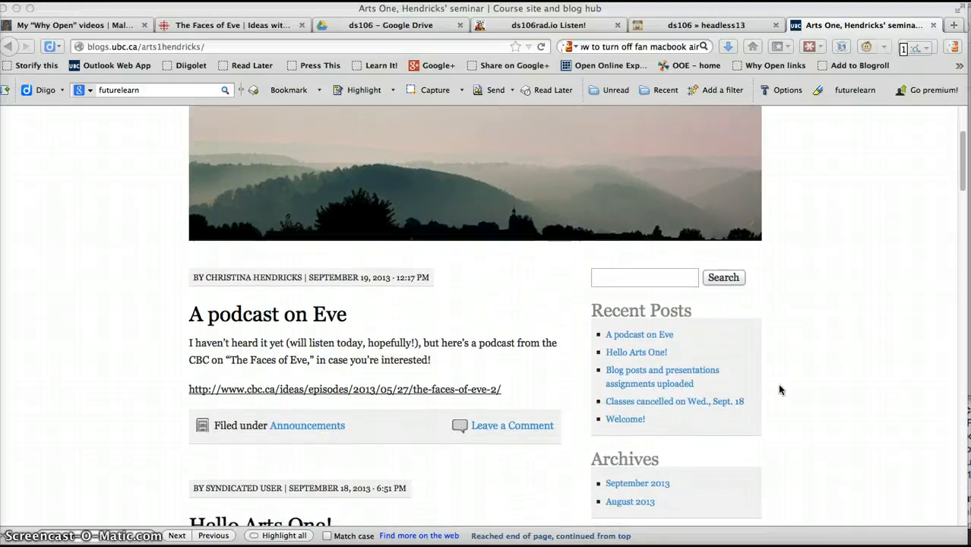
pyautogui.scroll(-3)
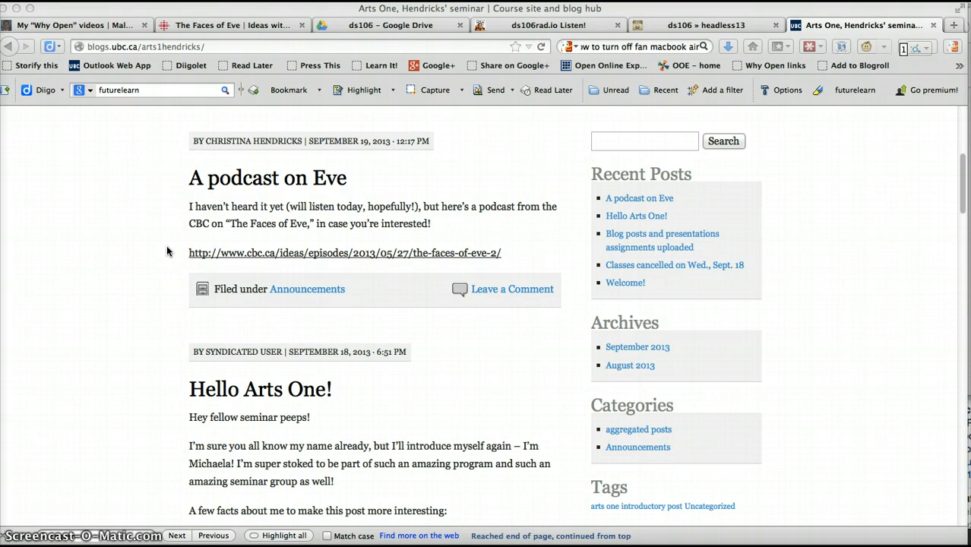
pyautogui.scroll(-3)
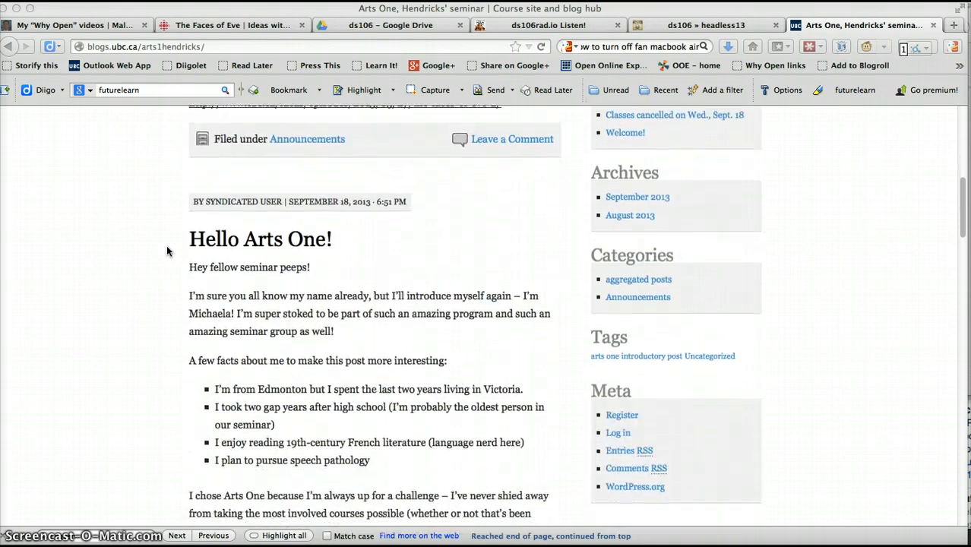
pyautogui.scroll(-3)
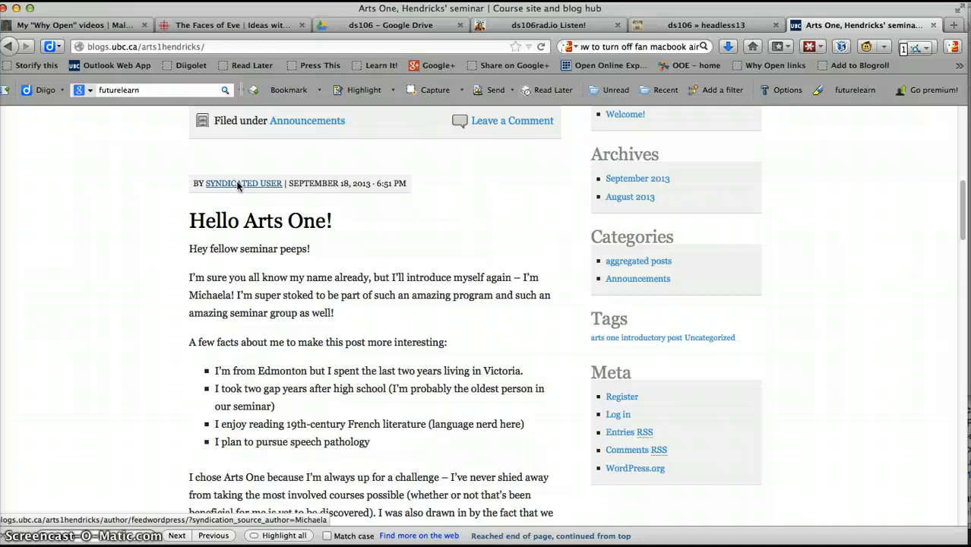
pyautogui.moveTo(128, 314)
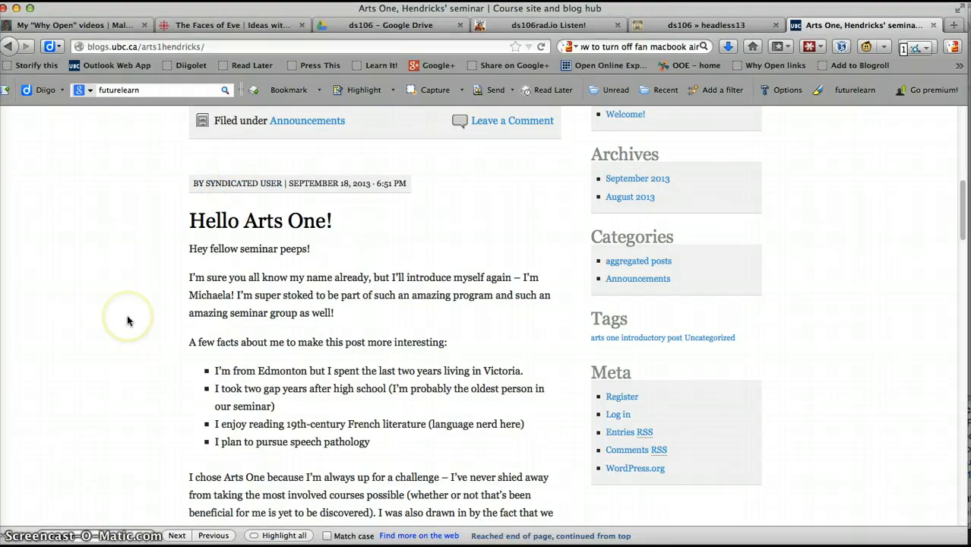
pyautogui.scroll(-3)
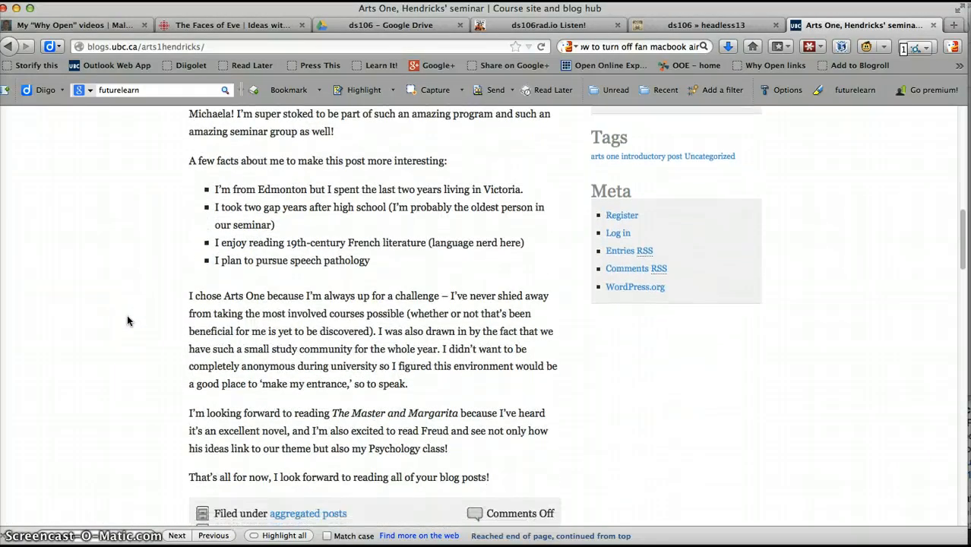
pyautogui.scroll(3)
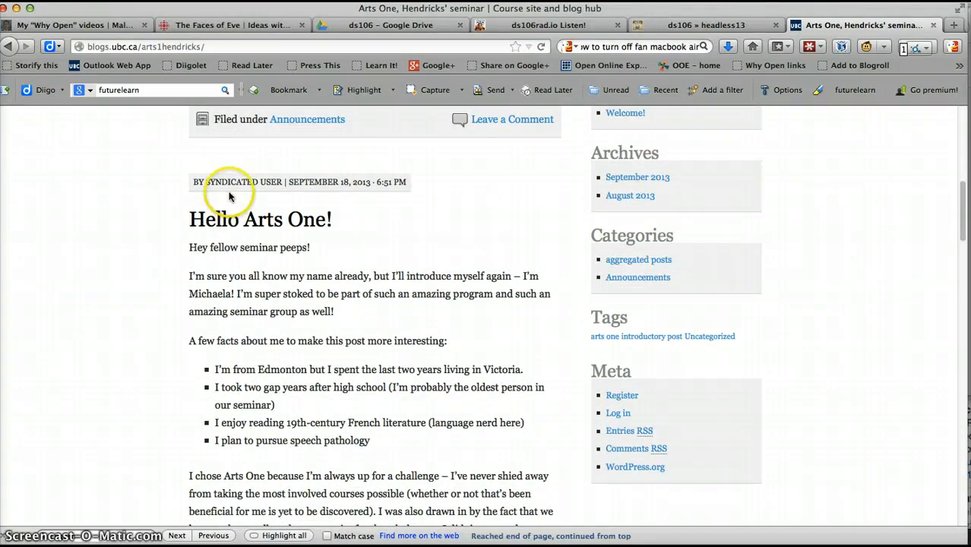
pyautogui.moveTo(243, 183)
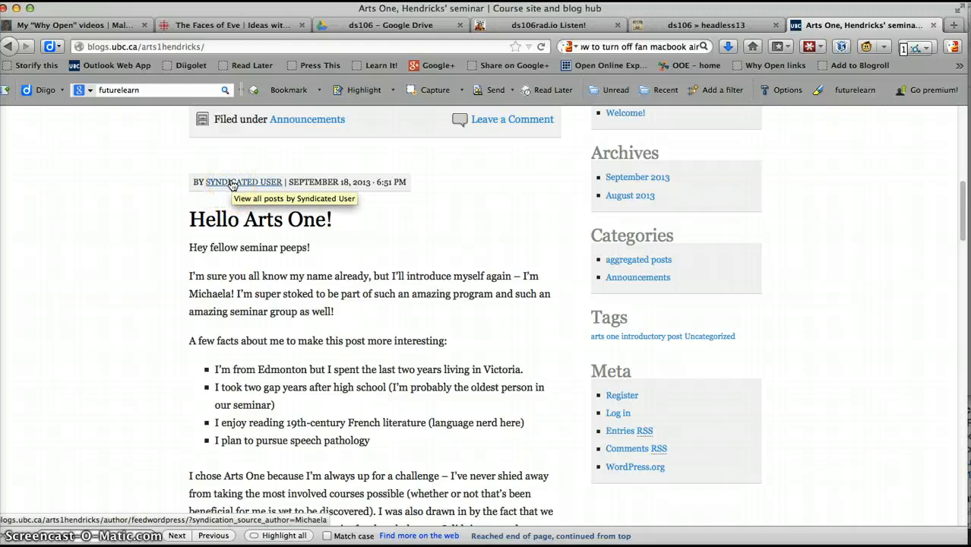
pyautogui.moveTo(228, 190)
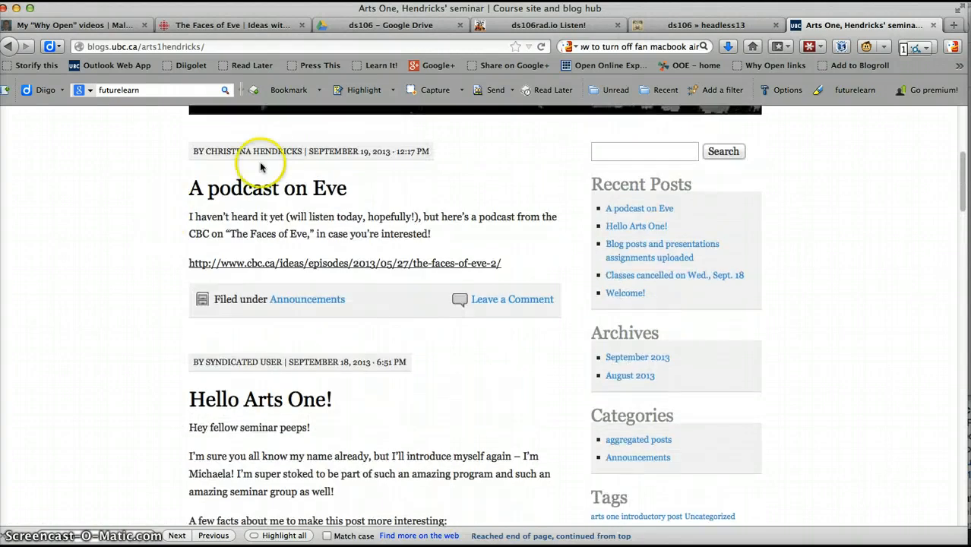
pyautogui.scroll(-3)
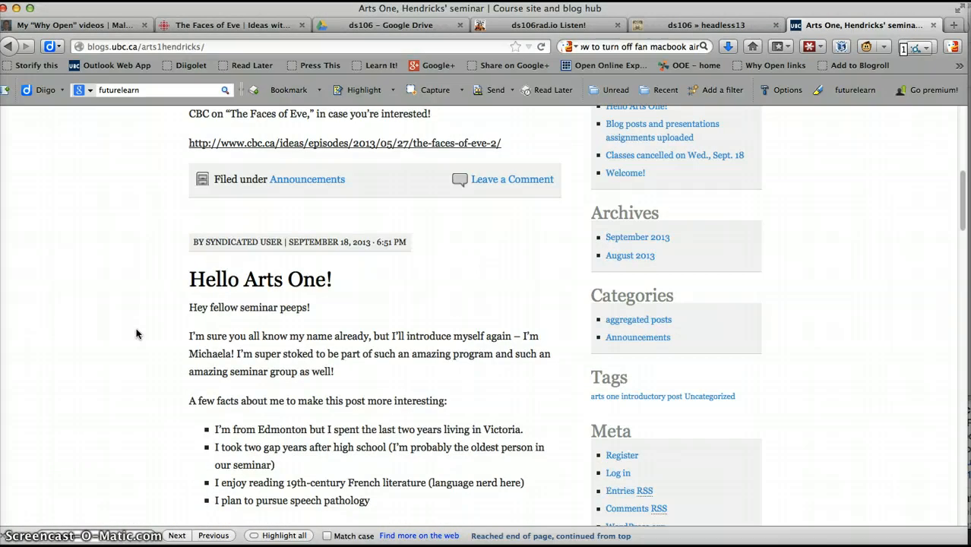
pyautogui.scroll(-3)
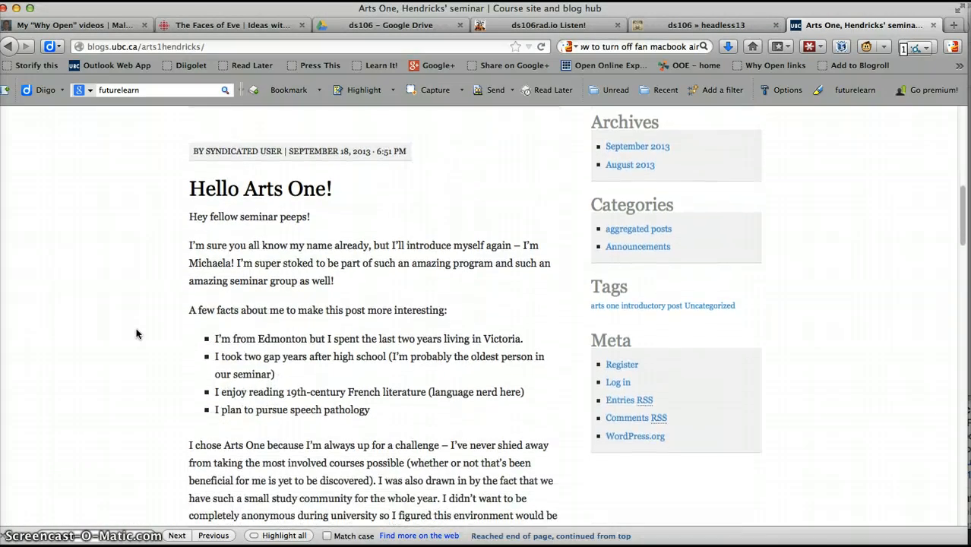
pyautogui.scroll(-3)
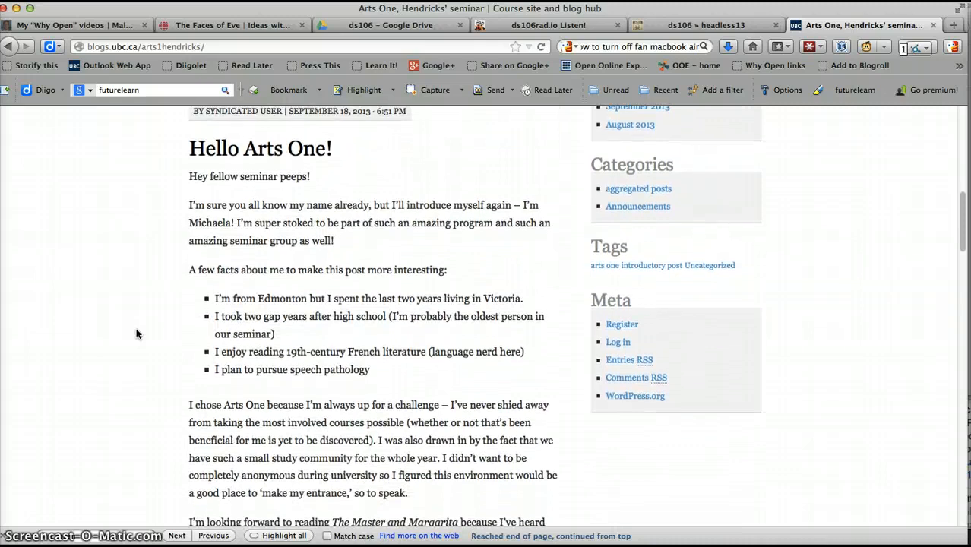
pyautogui.scroll(-3)
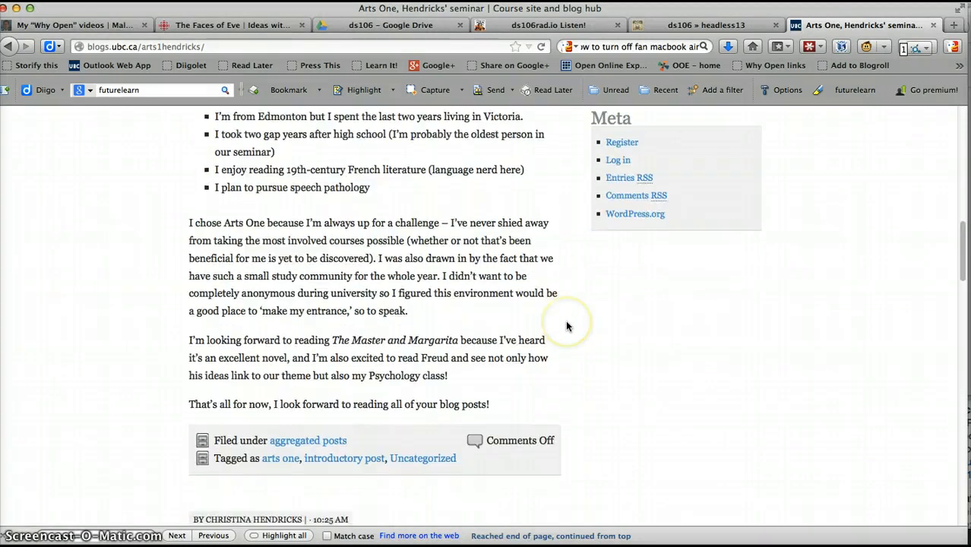
pyautogui.click(617, 163)
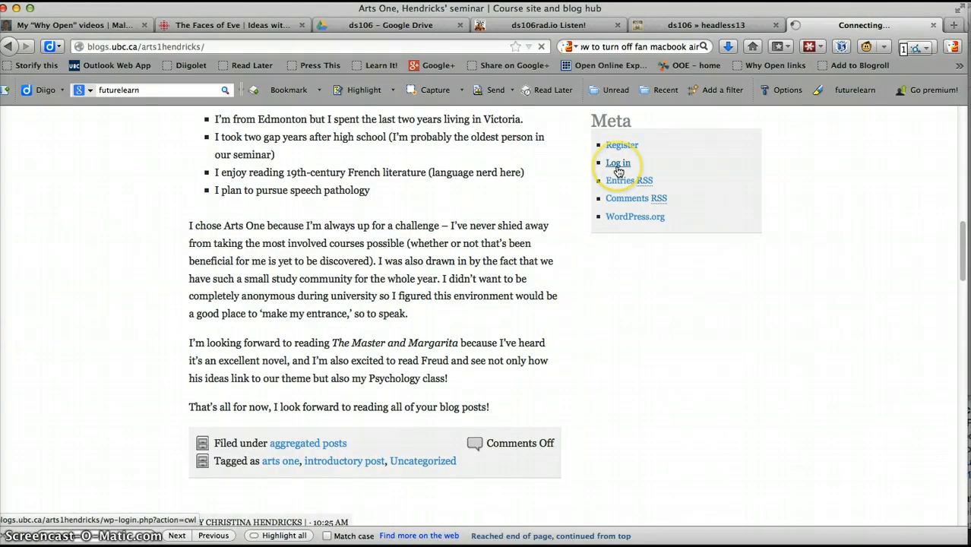
pyautogui.click(617, 162)
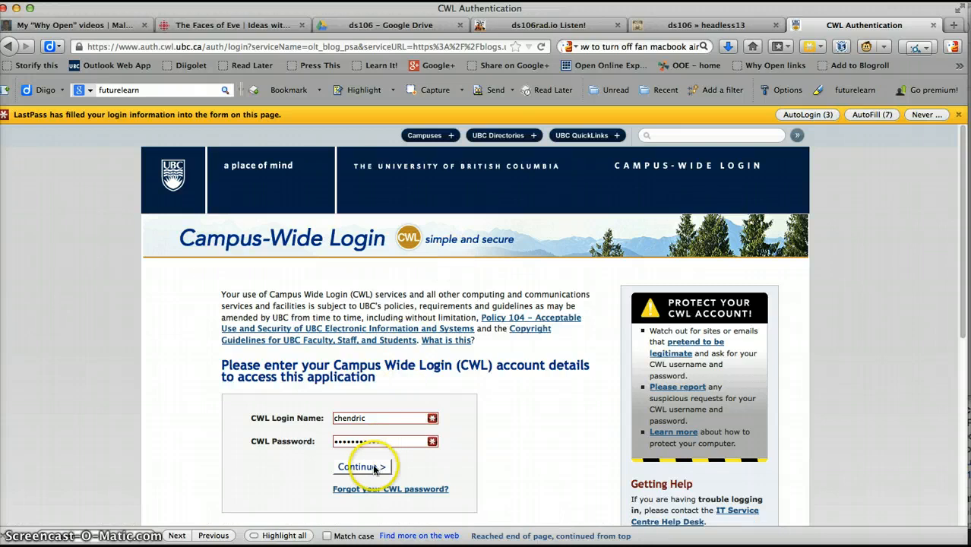
pyautogui.click(361, 466)
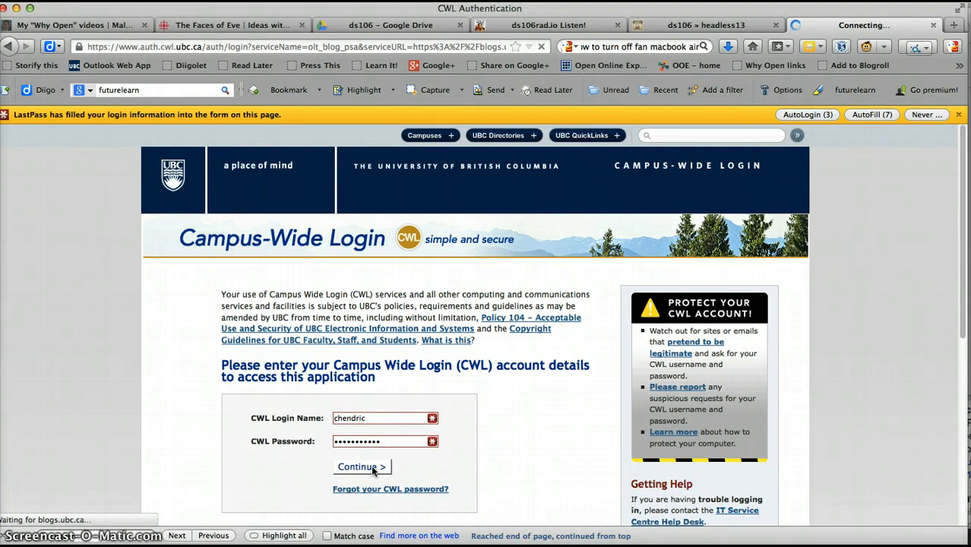
pyautogui.click(361, 466)
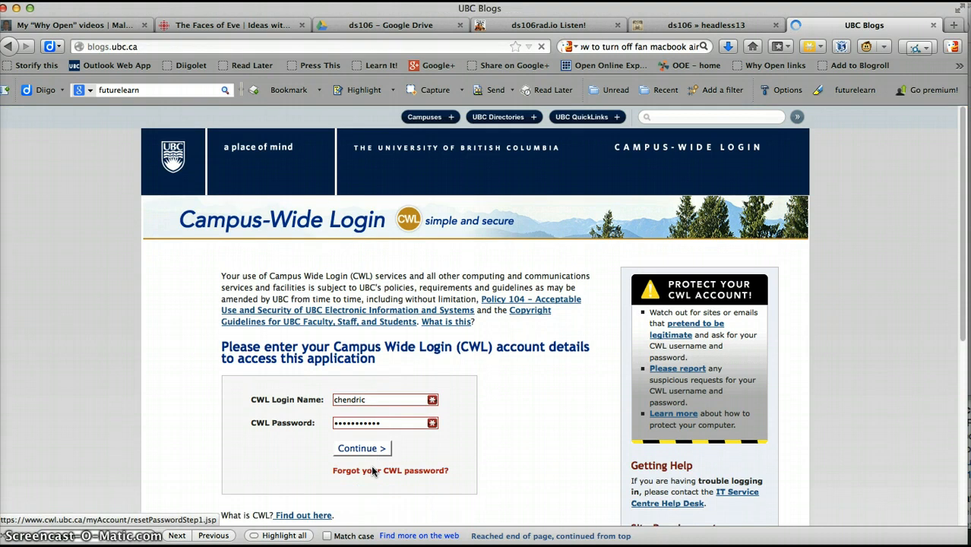
pyautogui.click(357, 448)
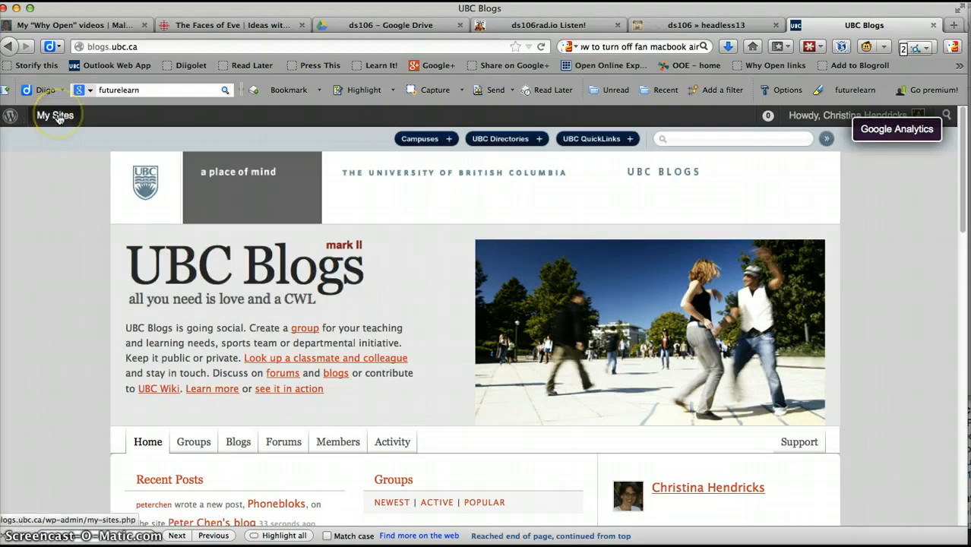
# From My Sites, open the dashboard of the Arts One, Hendricks' seminar site
pyautogui.click(55, 116)
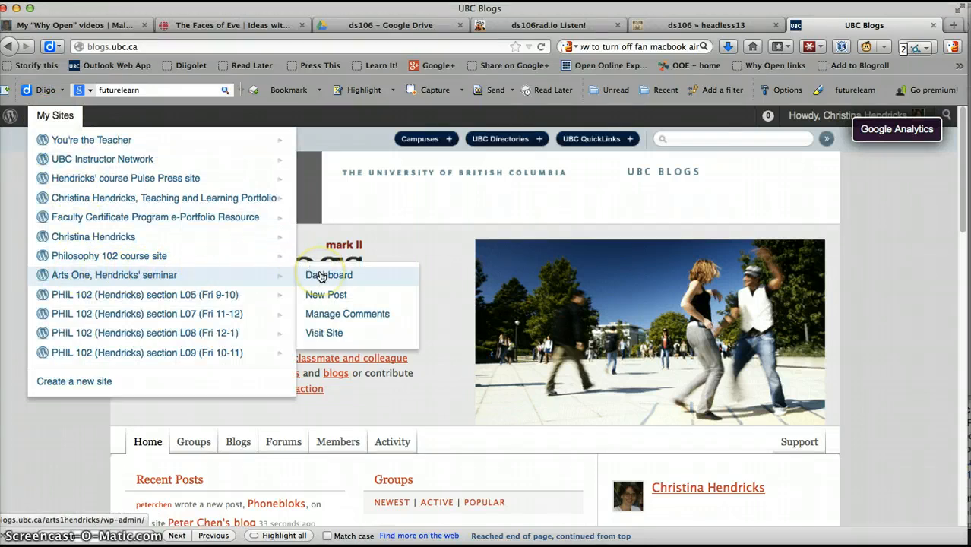
pyautogui.click(328, 274)
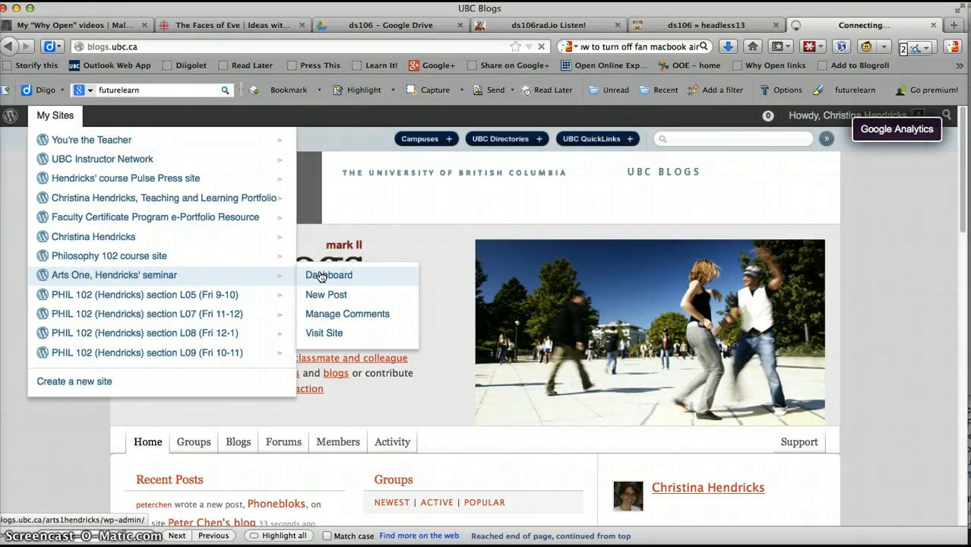
pyautogui.click(328, 274)
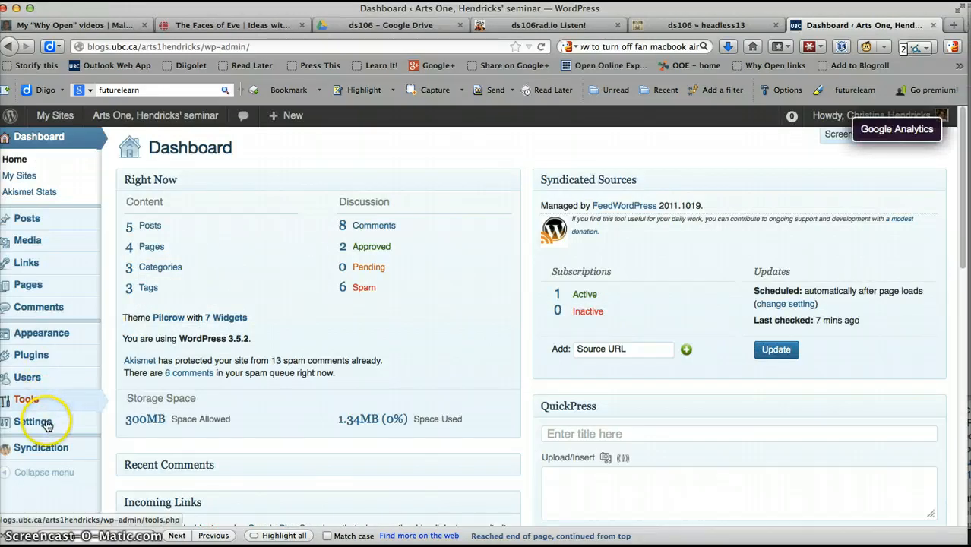
# Open the Discussion page under the site's Settings
pyautogui.click(33, 422)
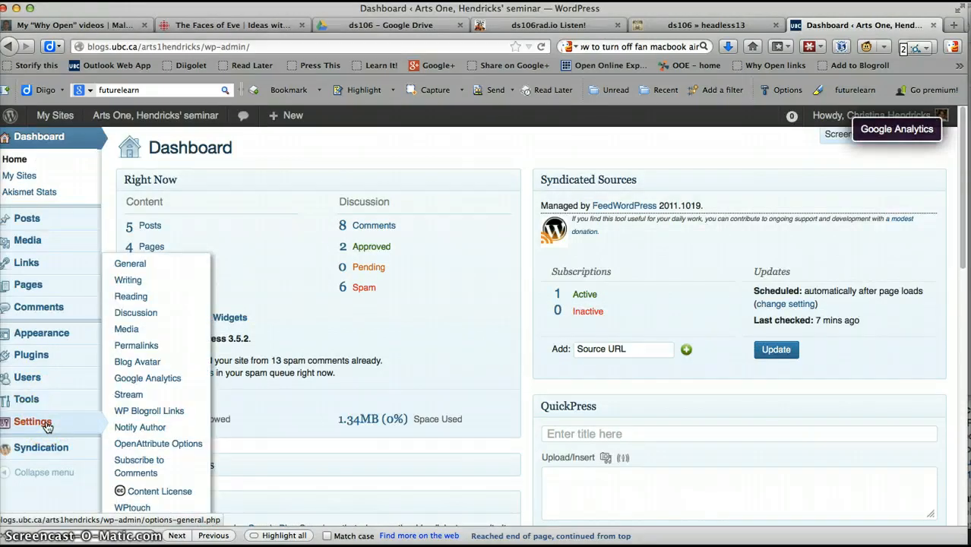
pyautogui.moveTo(139, 419)
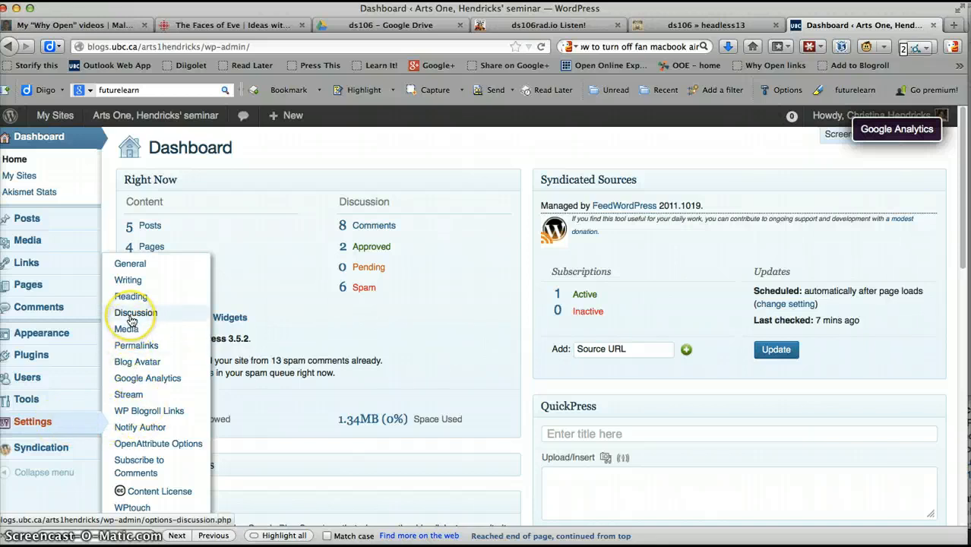
pyautogui.click(136, 313)
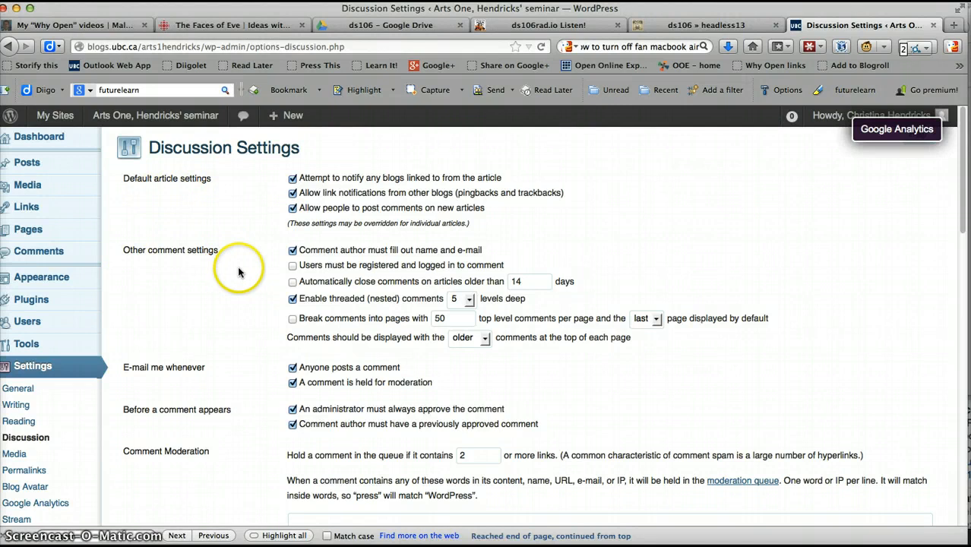
pyautogui.moveTo(235, 255)
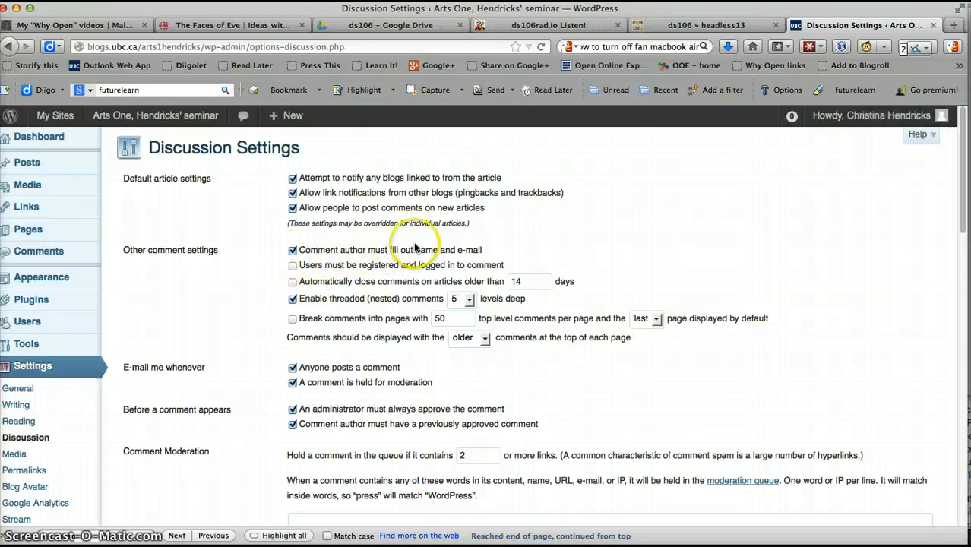
pyautogui.moveTo(483, 255)
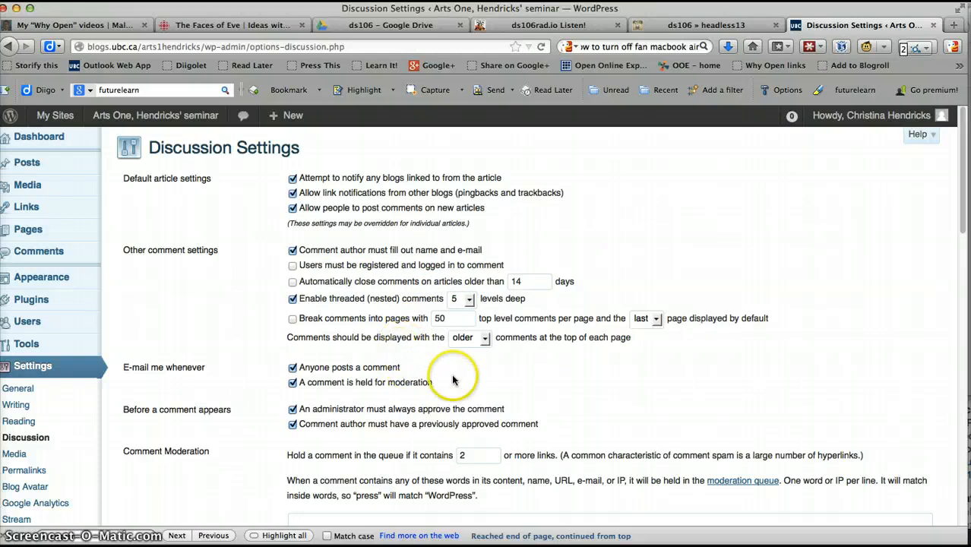
pyautogui.scroll(-3)
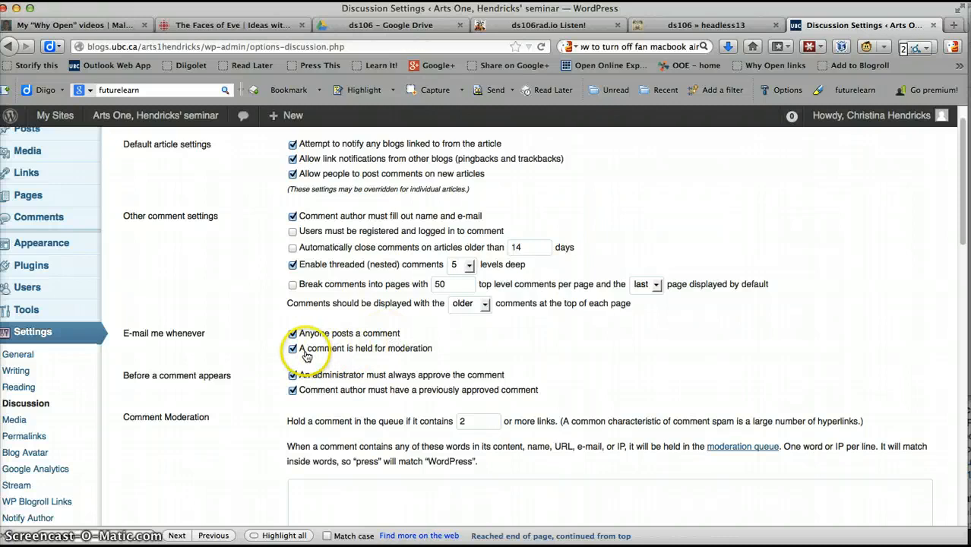
pyautogui.moveTo(431, 355)
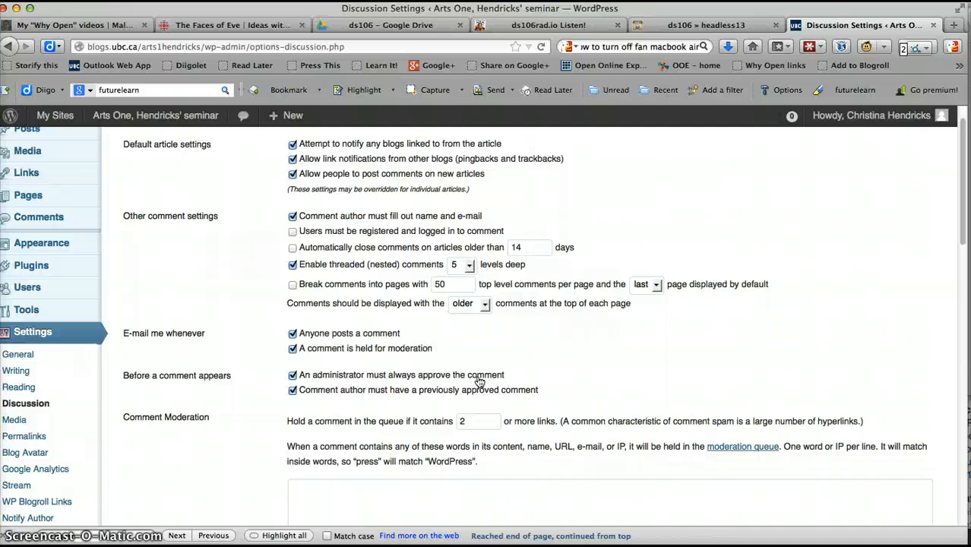
pyautogui.moveTo(379, 395)
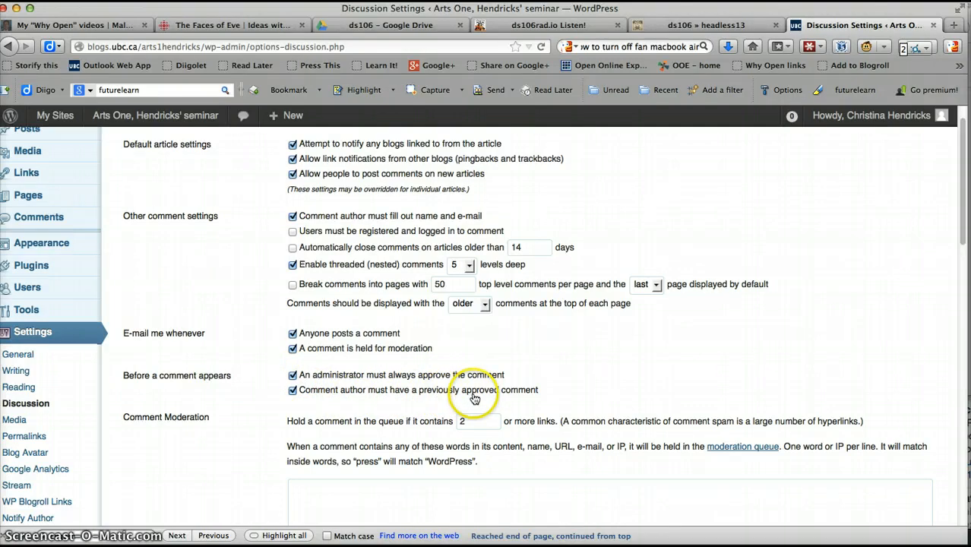
pyautogui.moveTo(441, 382)
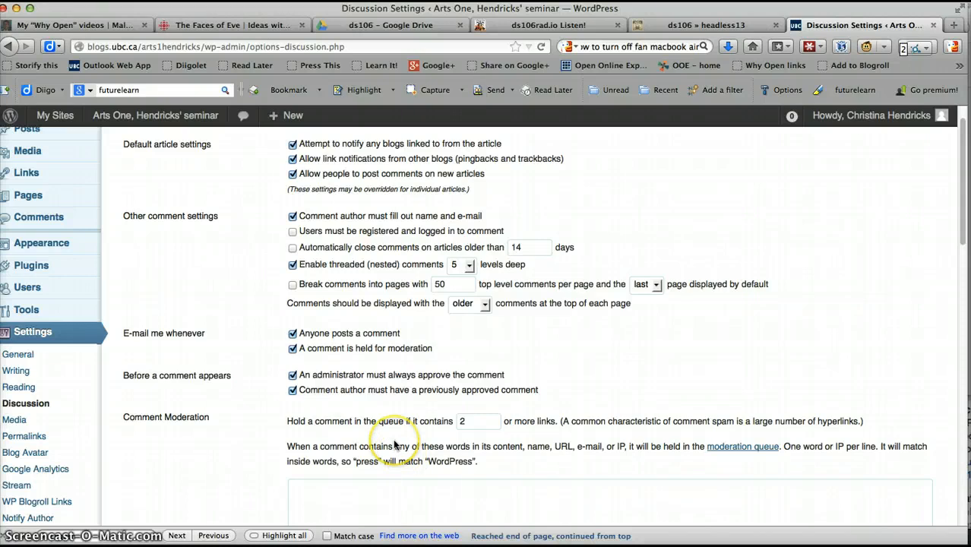
# Review the comment approval and moderation options on the Discussion Settings page
pyautogui.scroll(-3)
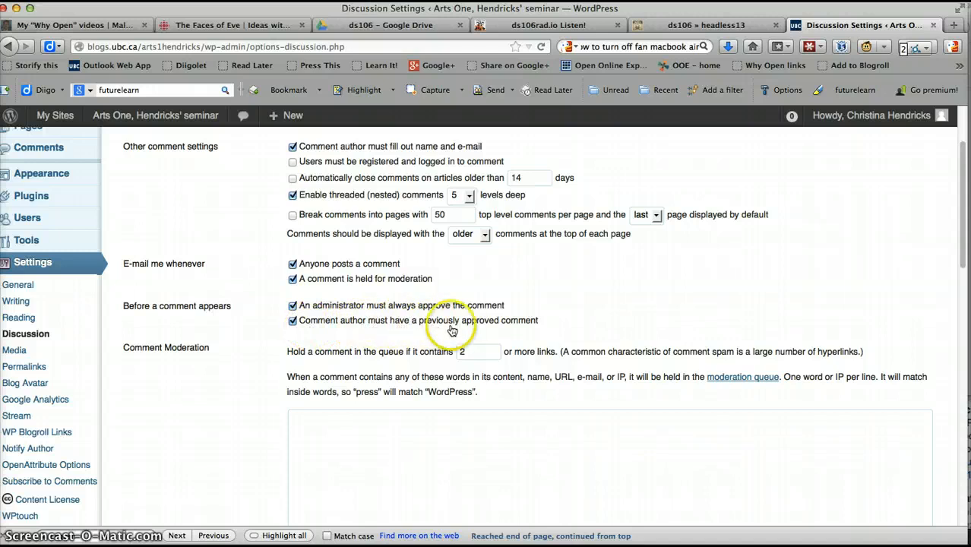
pyautogui.moveTo(514, 319)
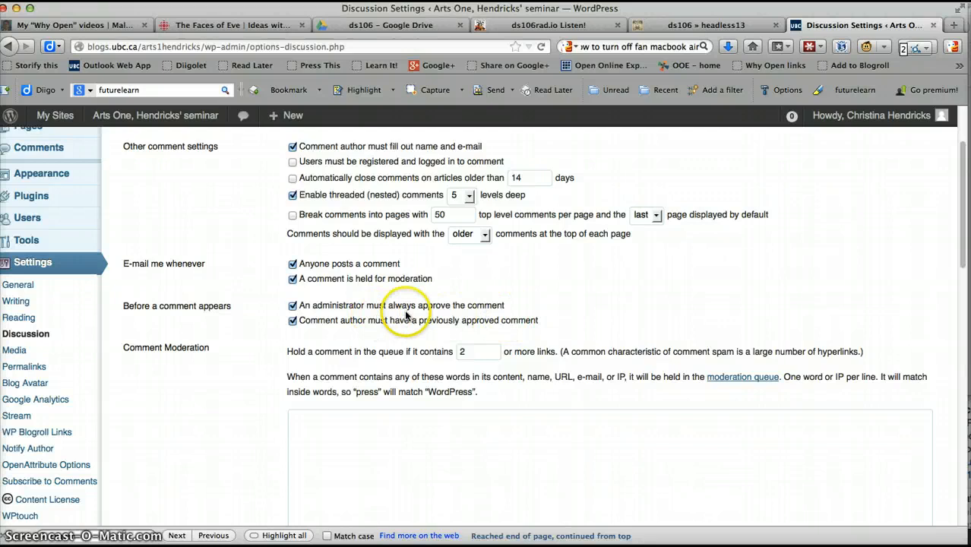
pyautogui.scroll(-3)
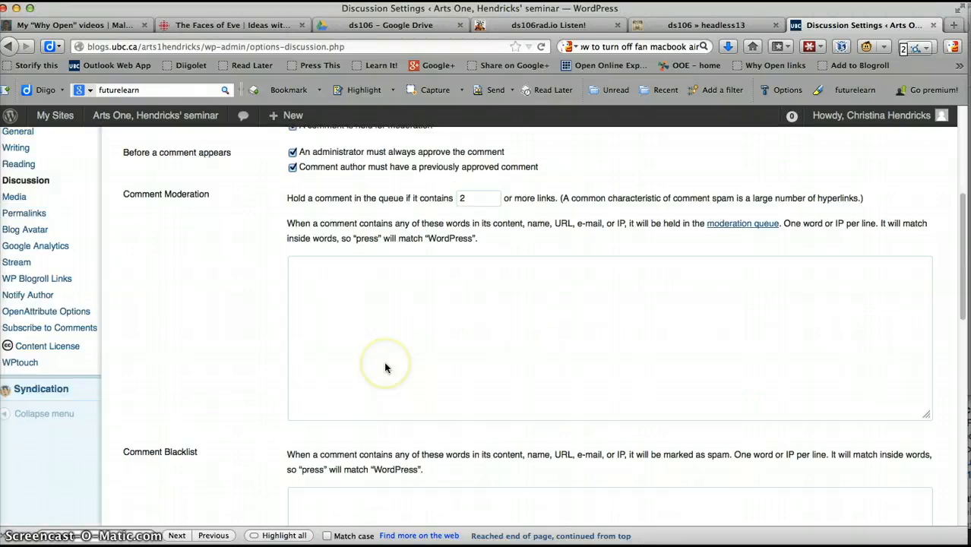
pyautogui.scroll(-3)
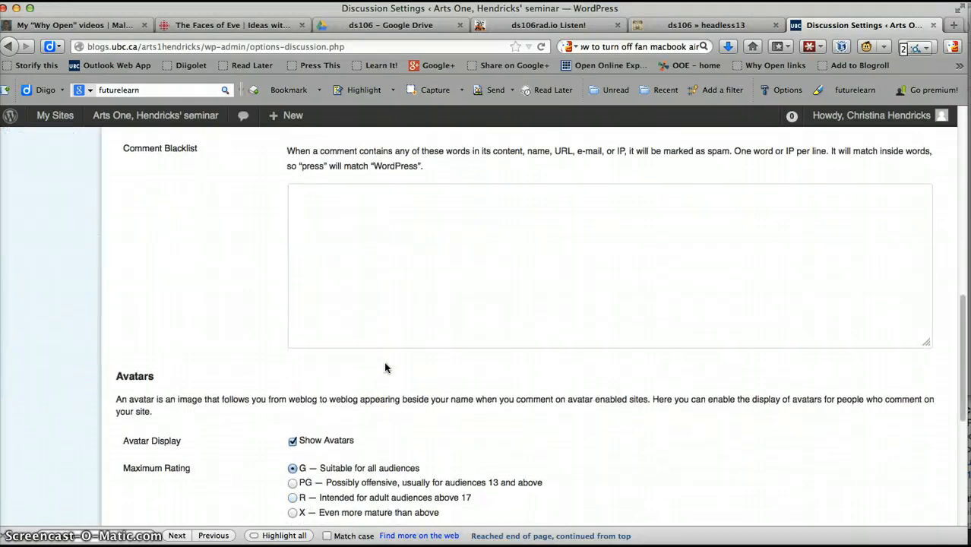
pyautogui.scroll(-3)
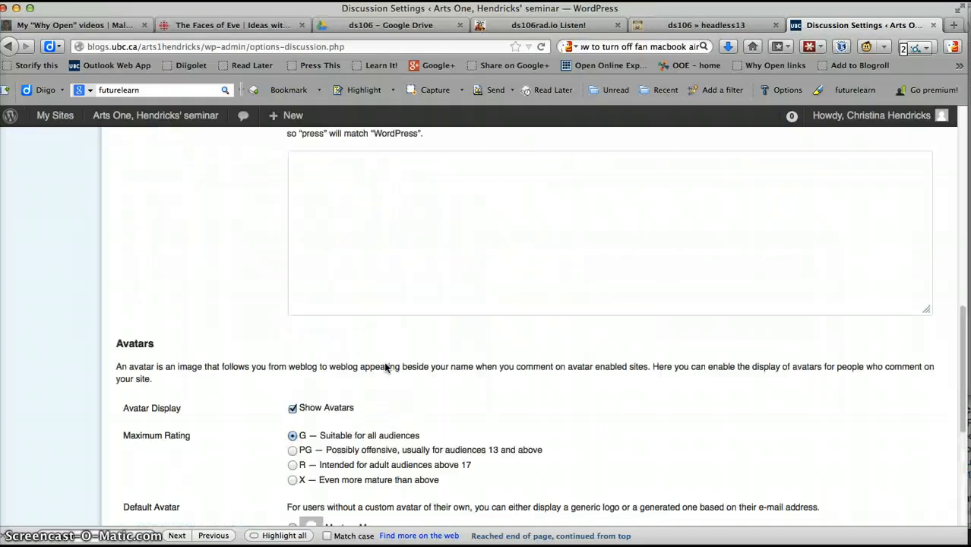
pyautogui.scroll(-3)
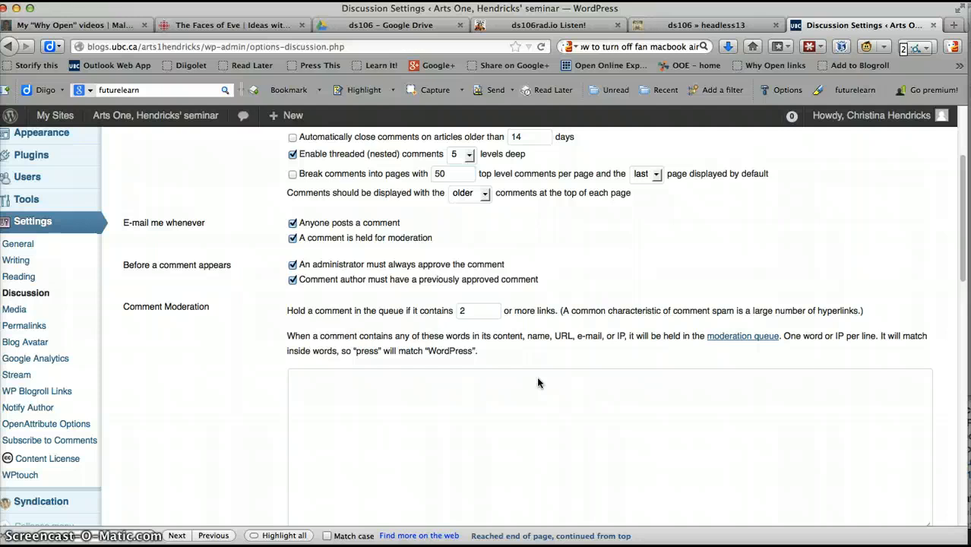
pyautogui.moveTo(31, 155)
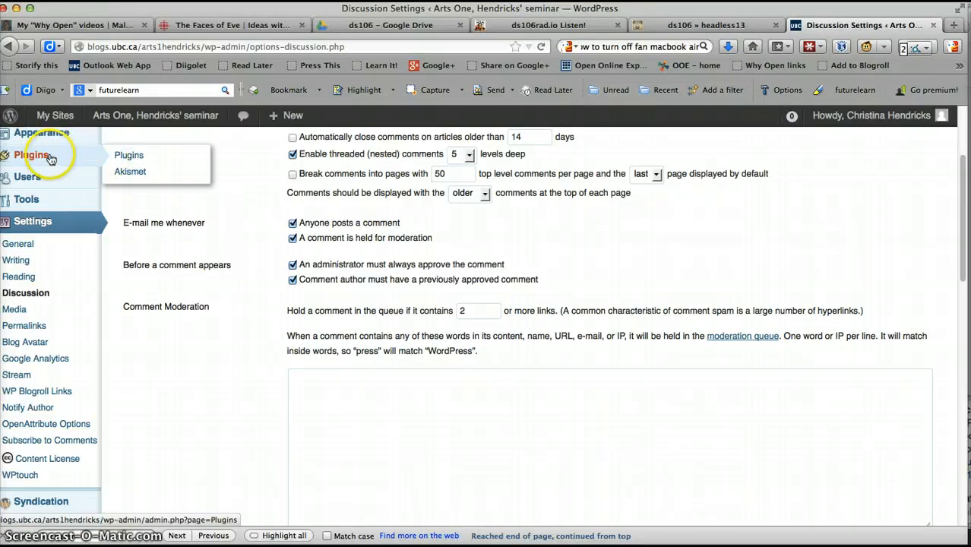
# Open the installed plugins list and look through which are active, including Moderation Notify Author
pyautogui.click(128, 155)
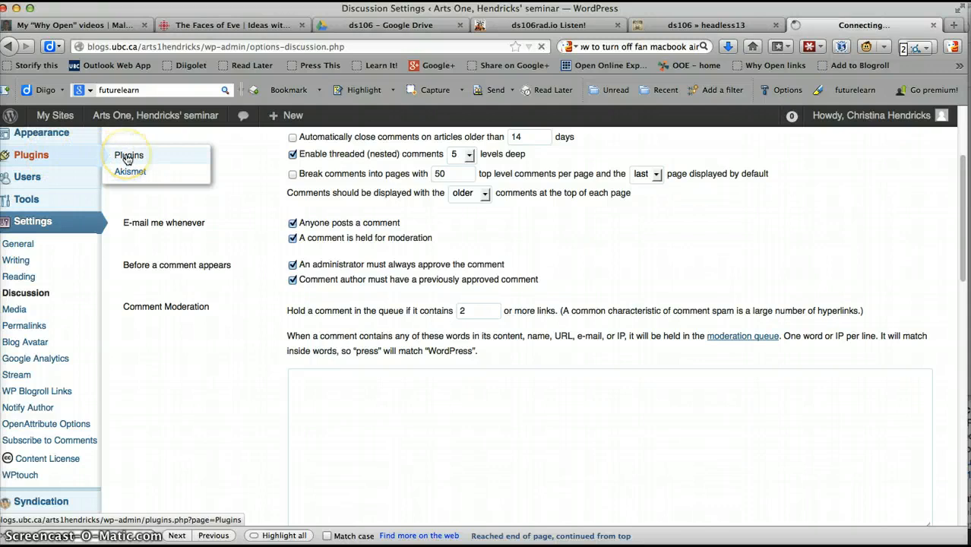
pyautogui.click(128, 155)
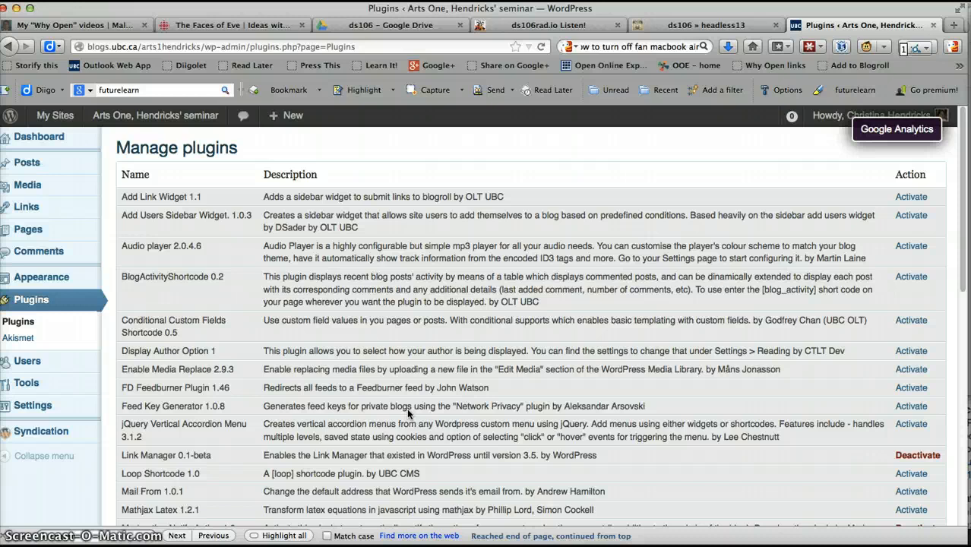
pyautogui.scroll(-3)
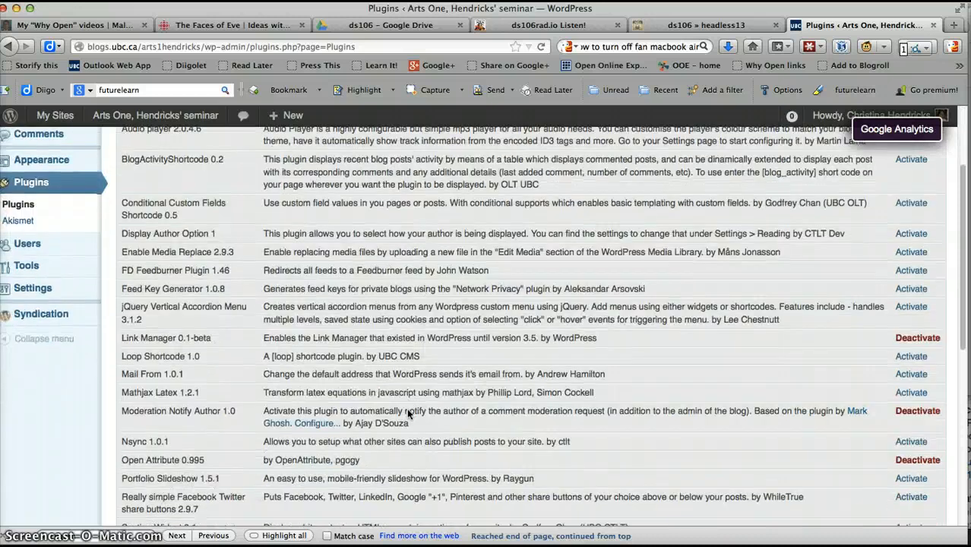
pyautogui.scroll(-3)
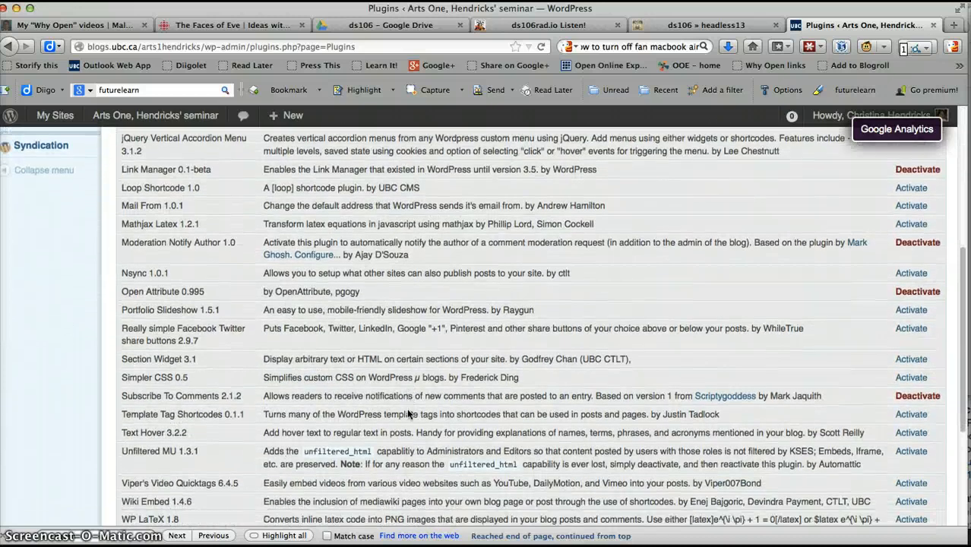
pyautogui.scroll(-3)
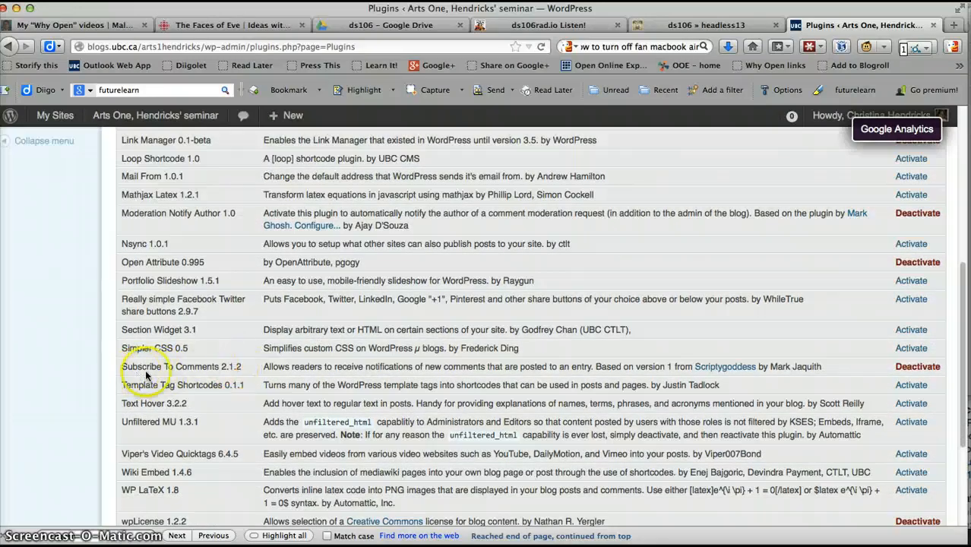
pyautogui.moveTo(334, 372)
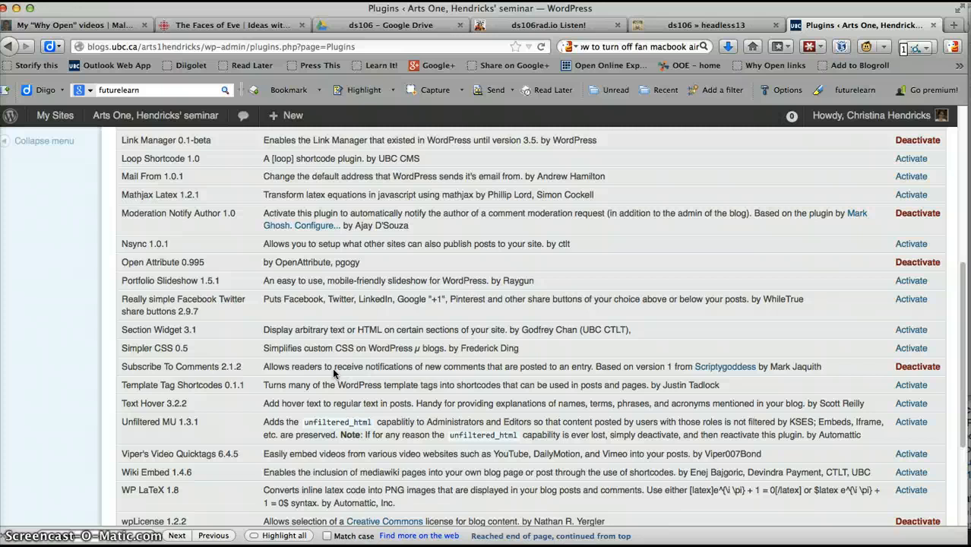
pyautogui.scroll(-3)
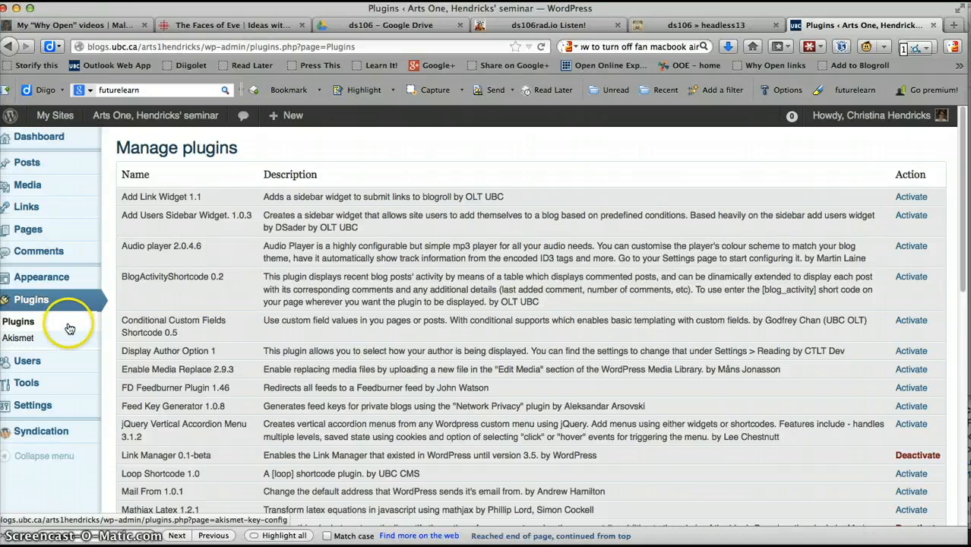
pyautogui.moveTo(26, 207)
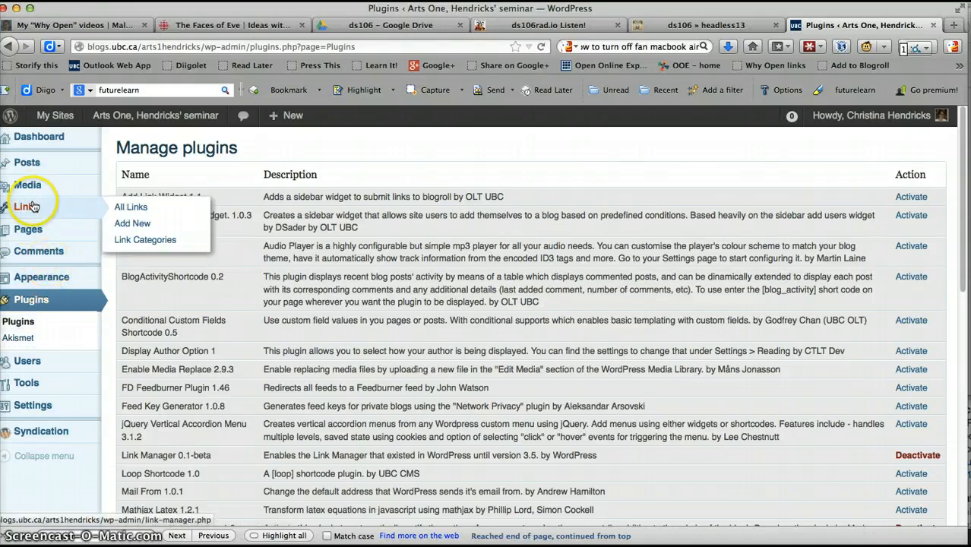
pyautogui.moveTo(27, 163)
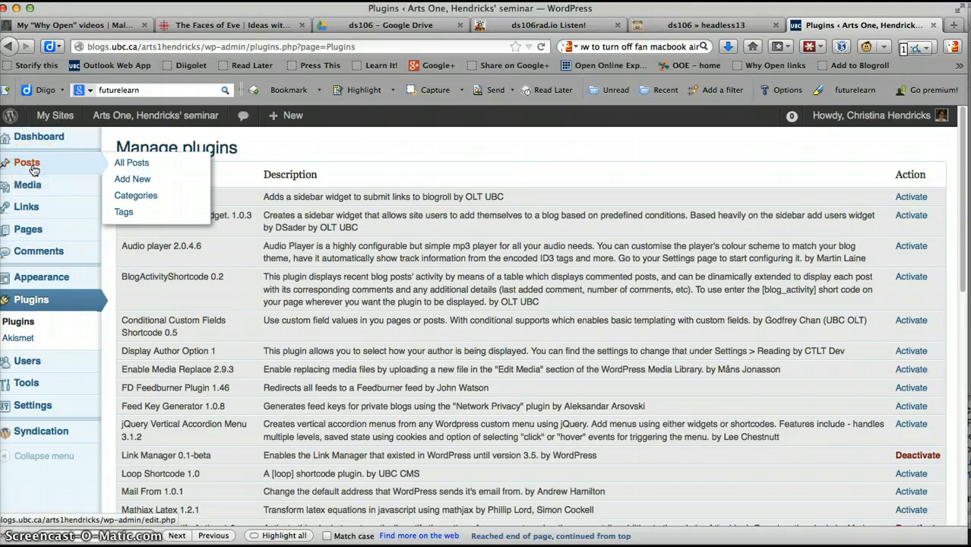
# Add a new post and title it 'test post uploading media'
pyautogui.click(132, 179)
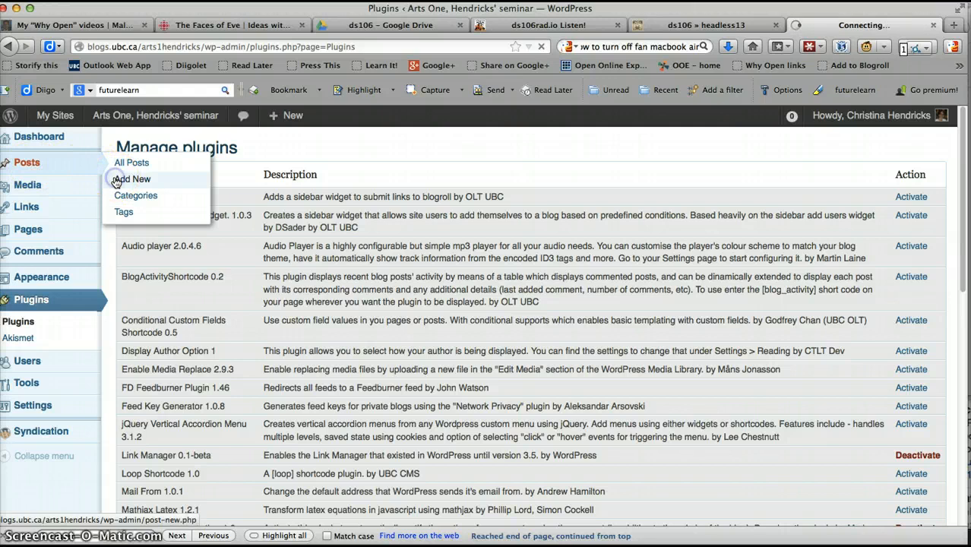
pyautogui.click(130, 179)
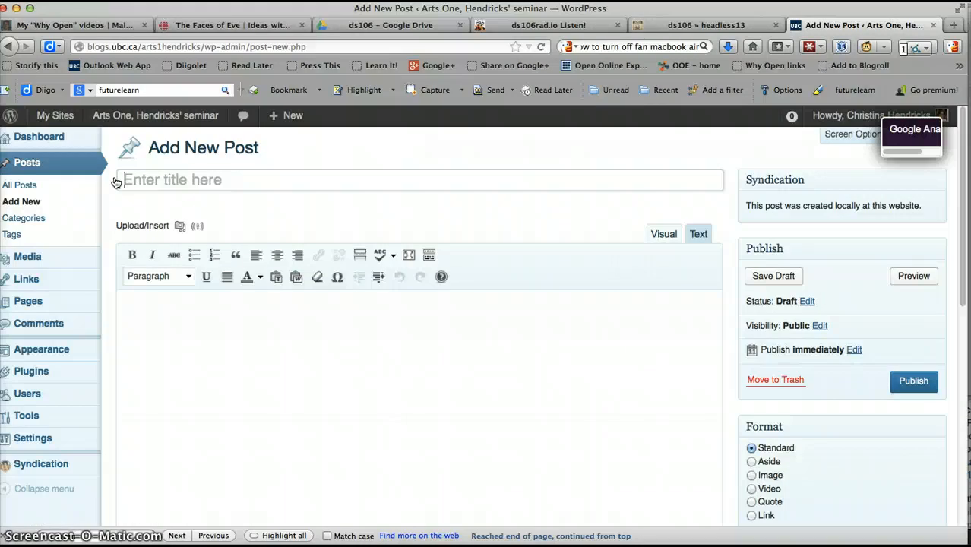
pyautogui.write('test post uploo')
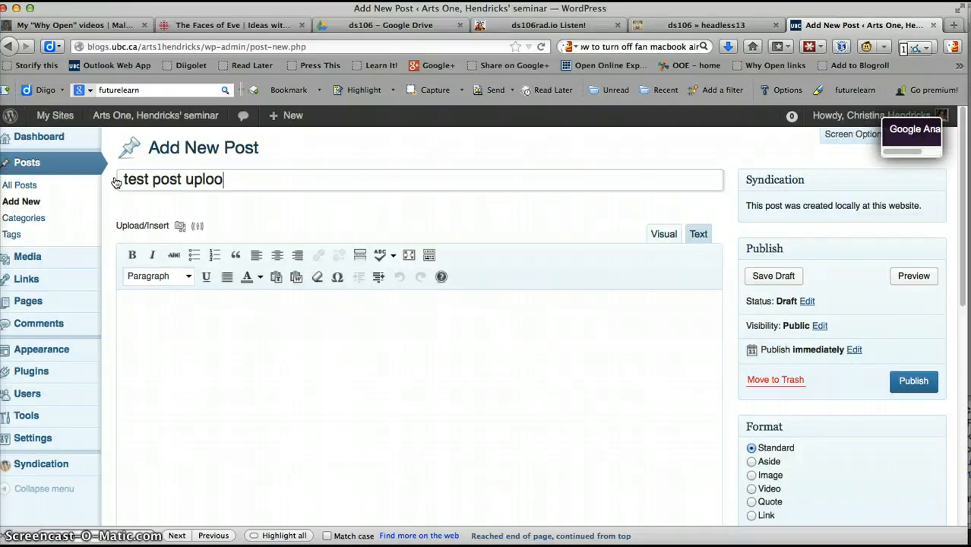
pyautogui.write('ading media')
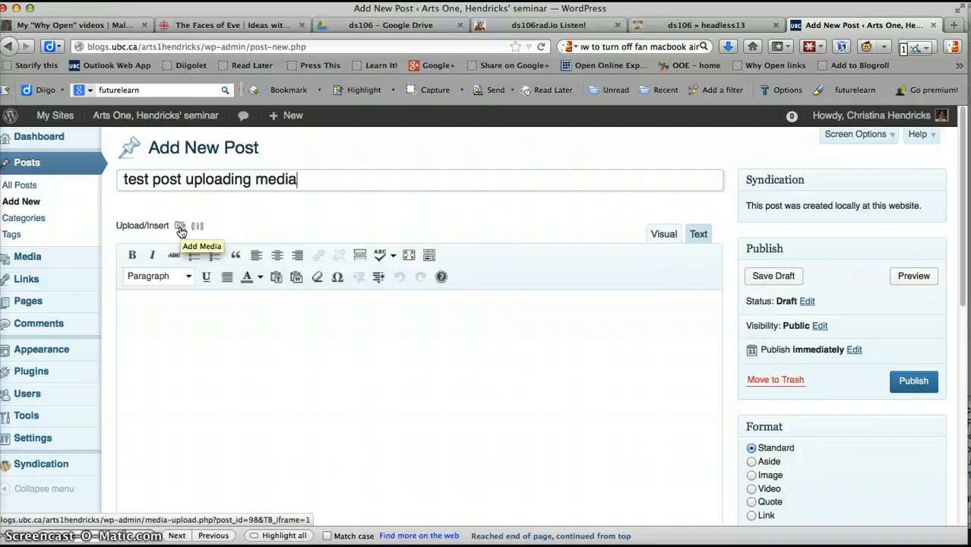
# From Add Media, browse the Arts One course folder and pick the syllabus document
pyautogui.click(181, 225)
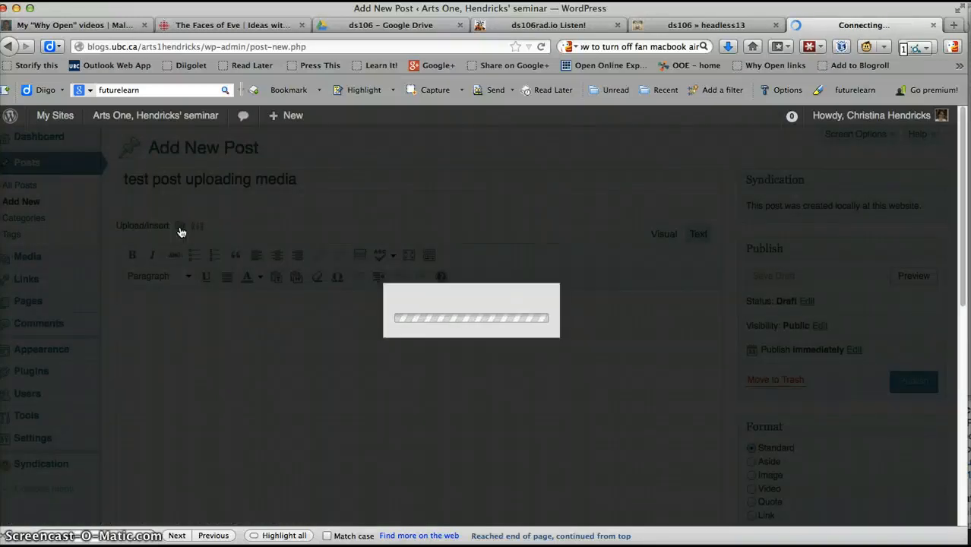
pyautogui.click(181, 225)
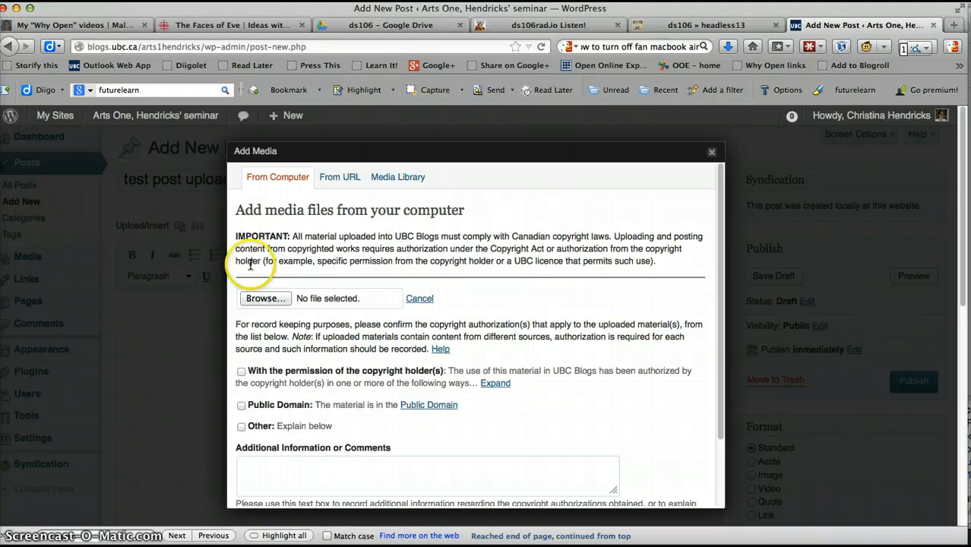
pyautogui.click(265, 297)
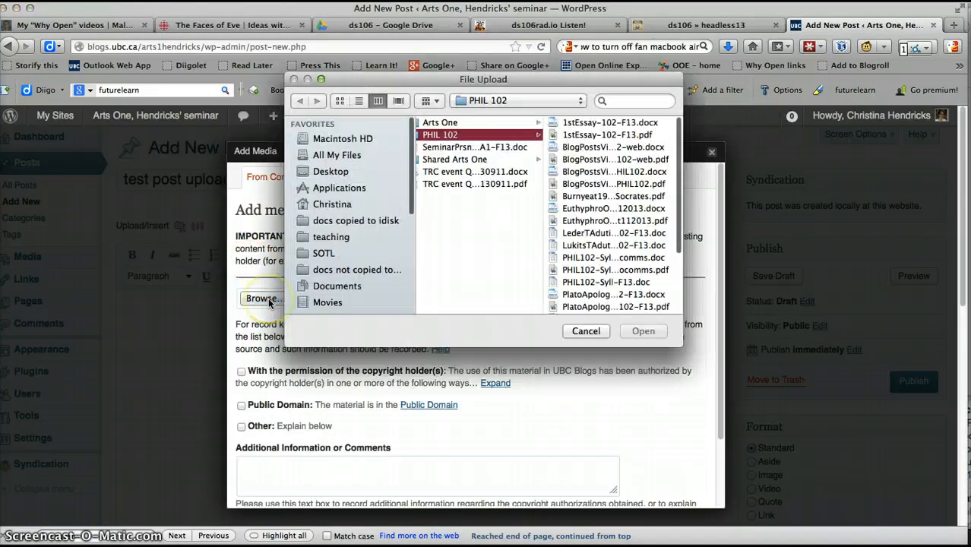
pyautogui.click(441, 122)
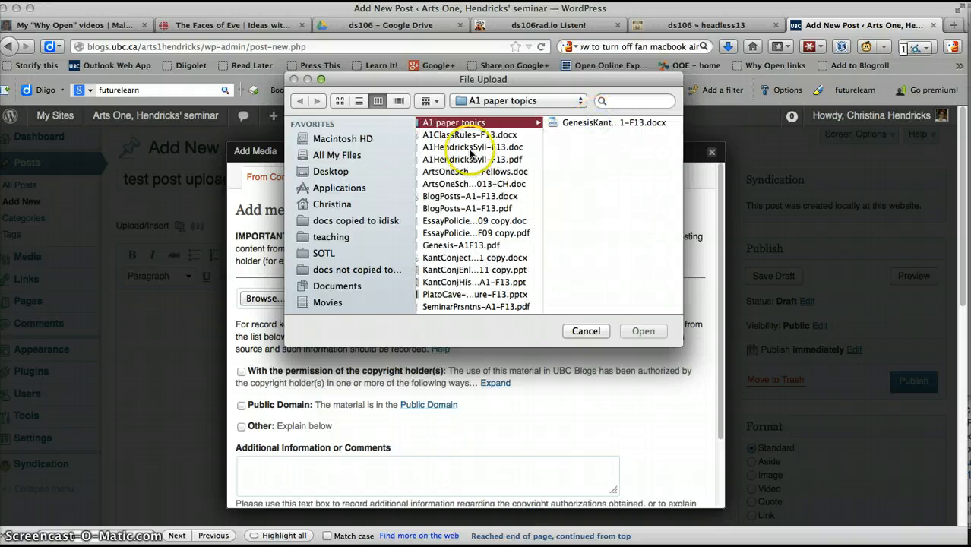
pyautogui.click(469, 146)
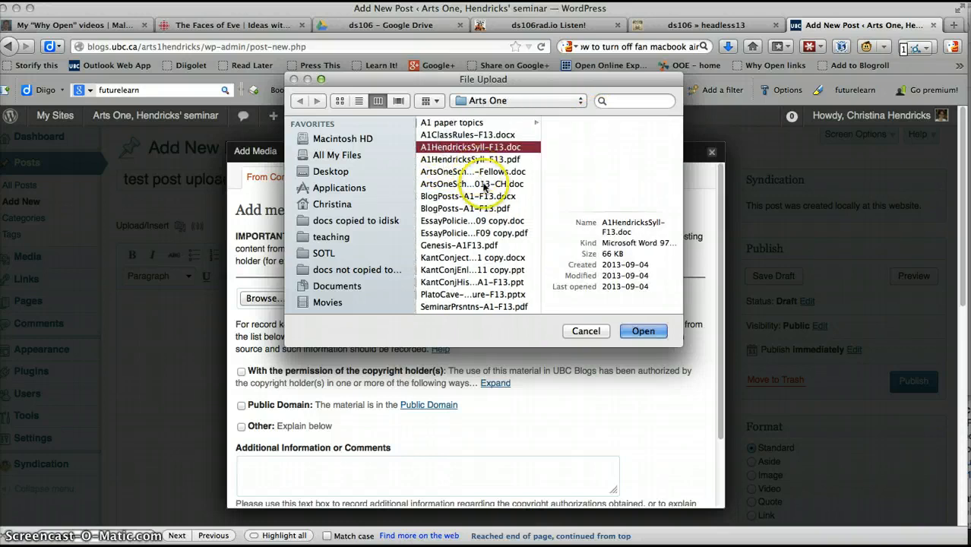
pyautogui.click(470, 146)
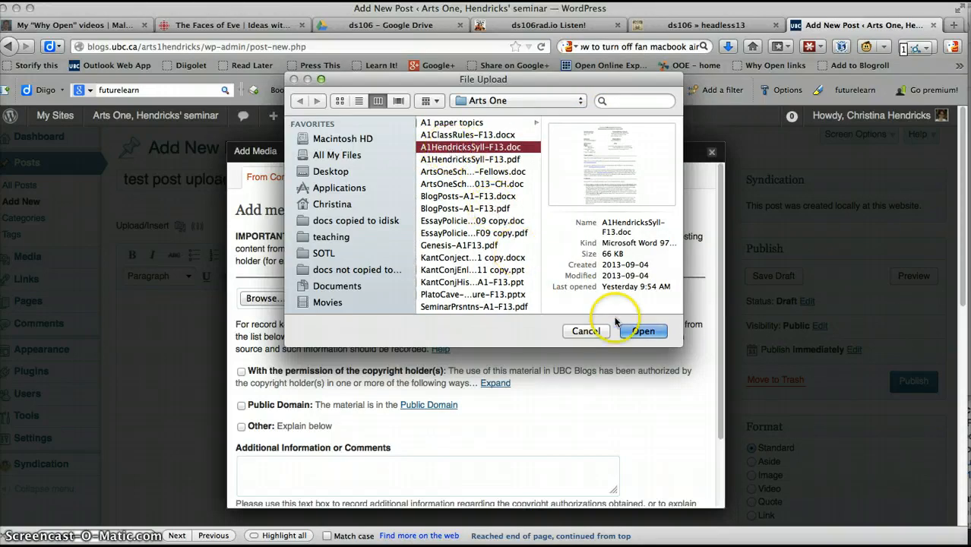
pyautogui.click(468, 196)
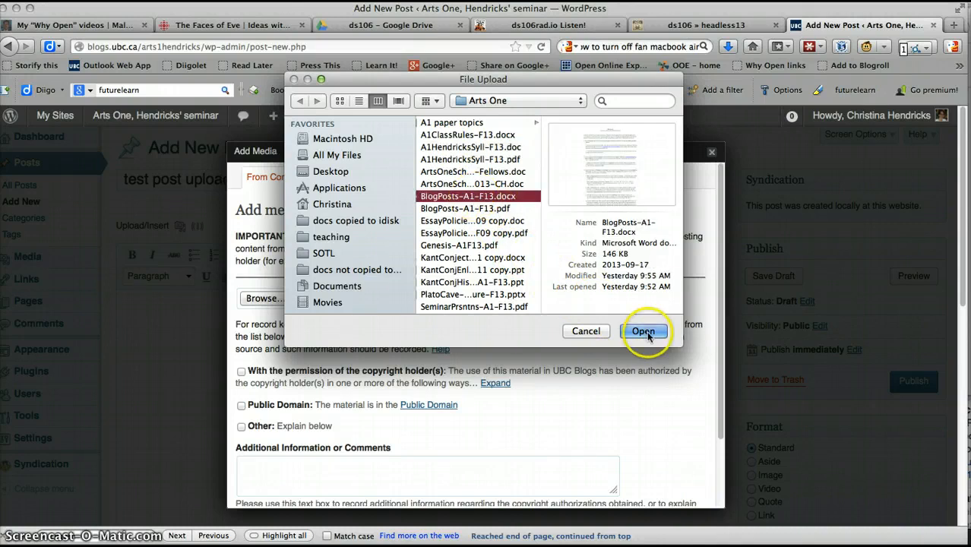
pyautogui.moveTo(519, 241)
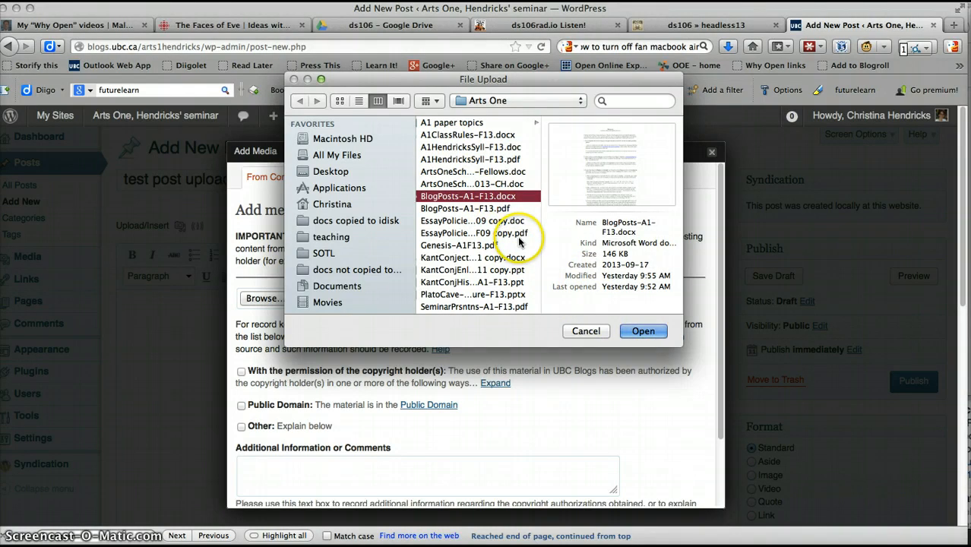
pyautogui.moveTo(587, 331)
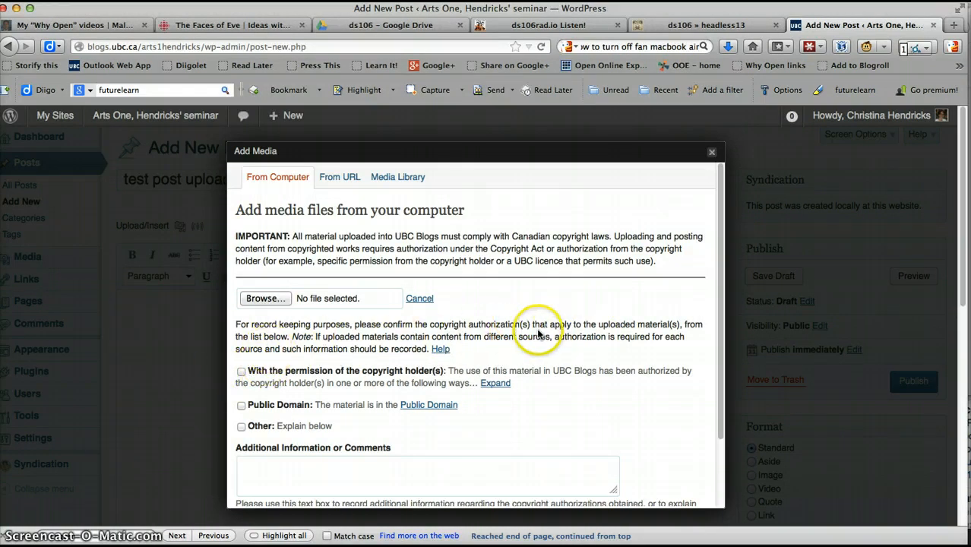
pyautogui.moveTo(242, 373)
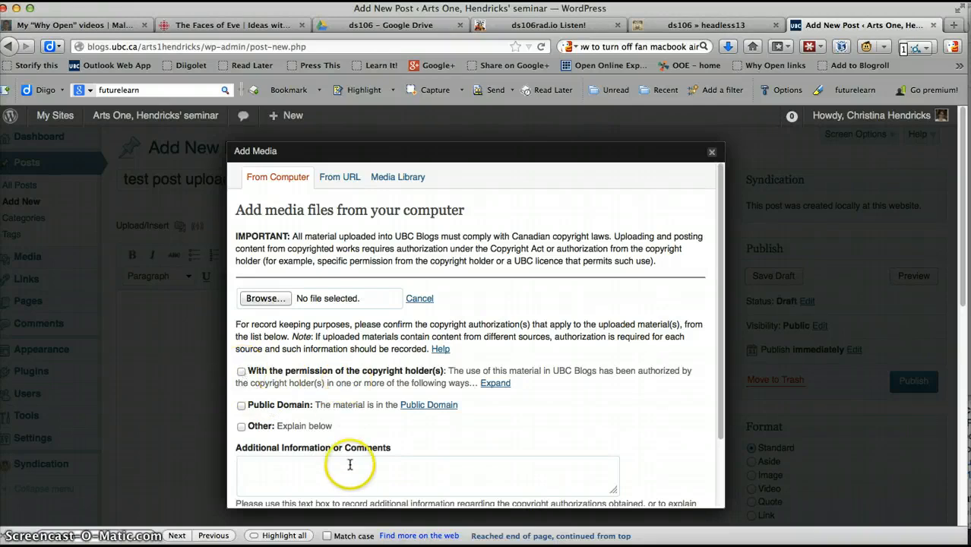
pyautogui.moveTo(600, 296)
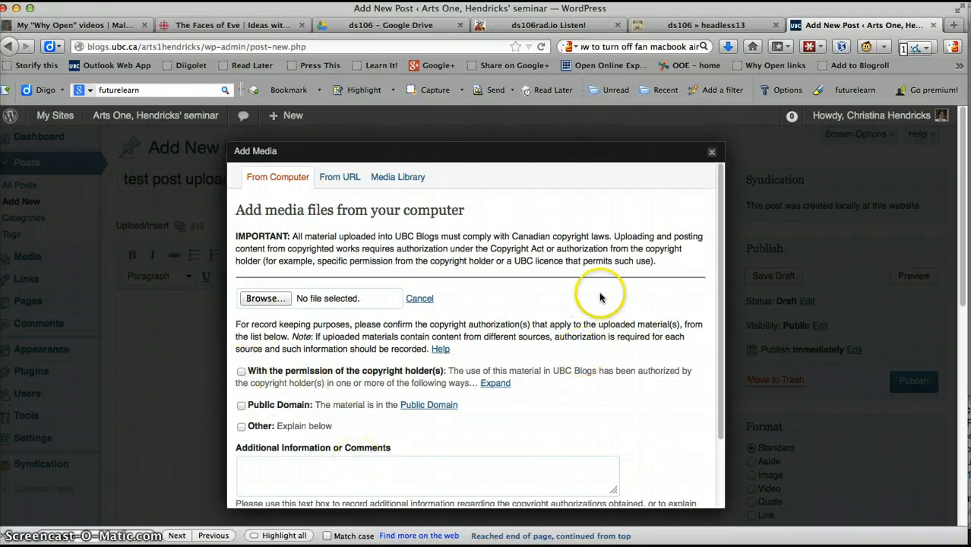
# Upload A1HendricksSyll-F13.doc with 'With the permission of the copyright holder(s)' ticked
pyautogui.click(264, 297)
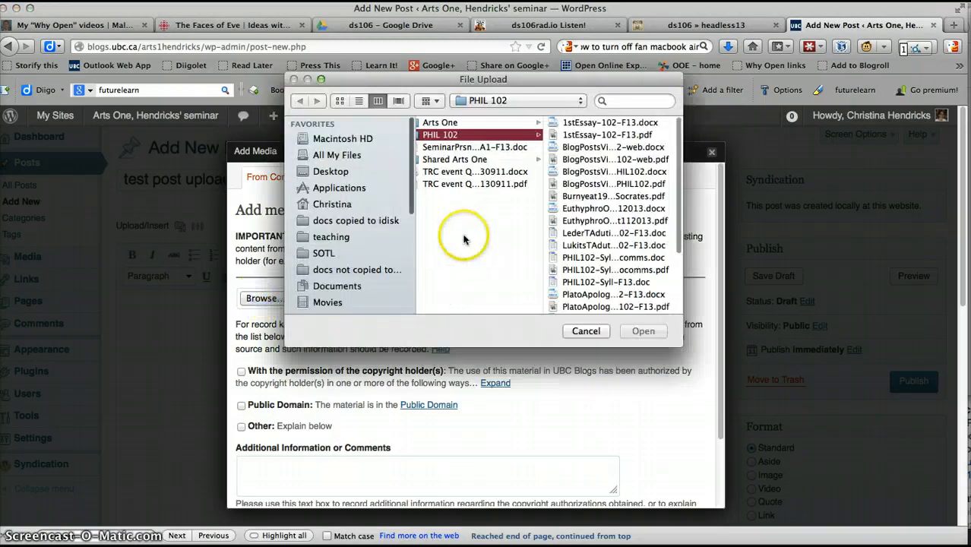
pyautogui.click(441, 121)
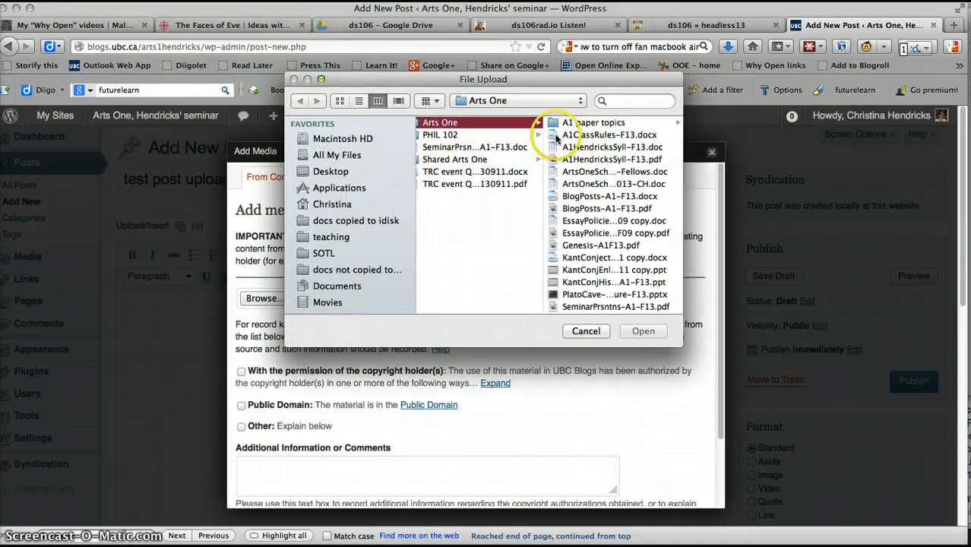
pyautogui.click(612, 146)
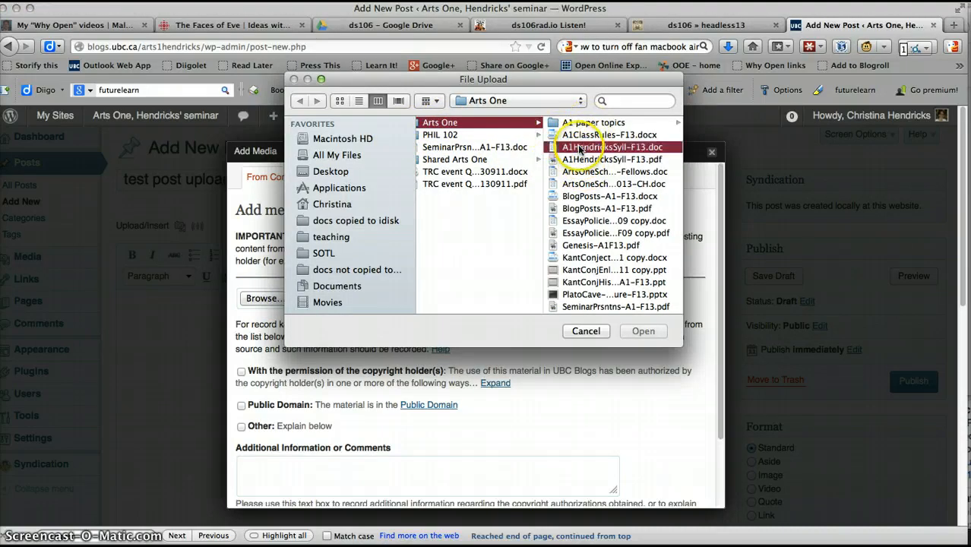
pyautogui.click(642, 331)
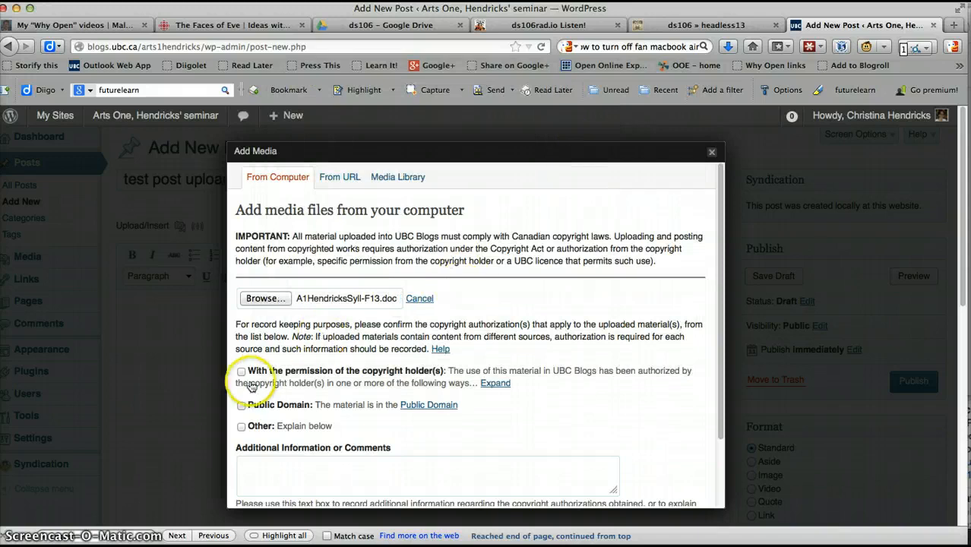
pyautogui.click(240, 370)
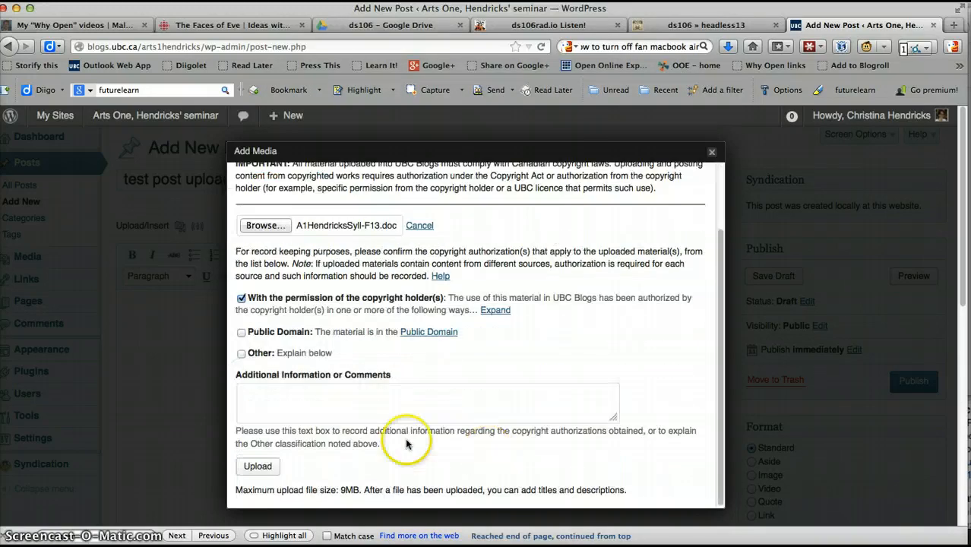
pyautogui.click(259, 464)
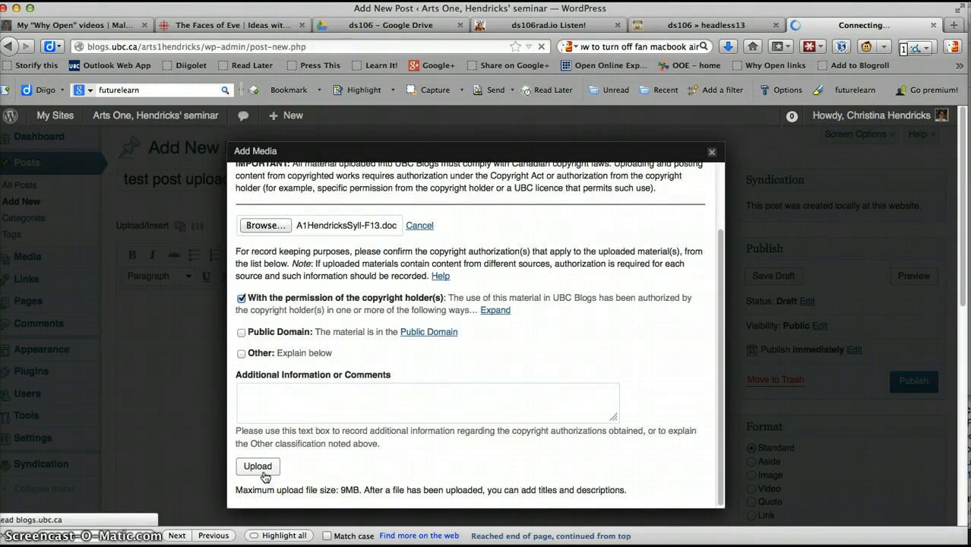
pyautogui.click(257, 464)
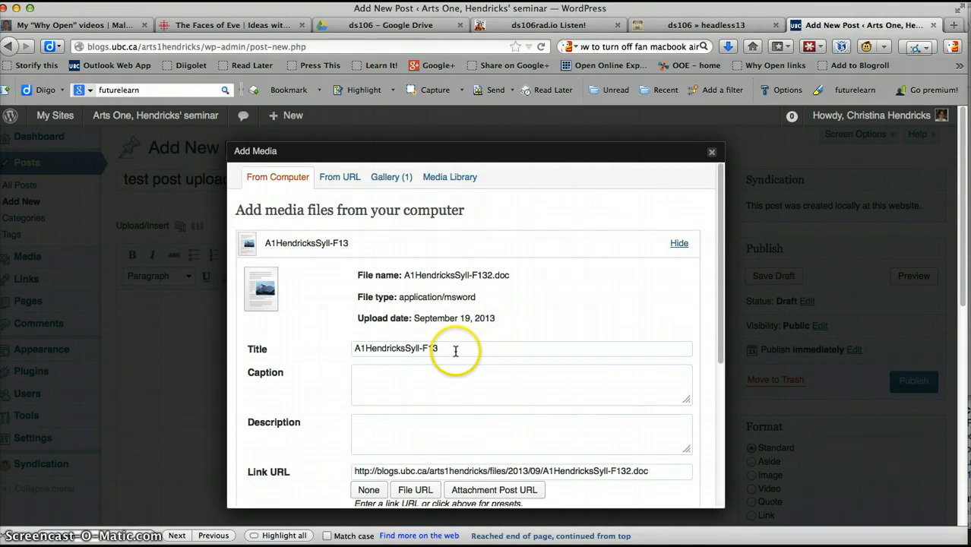
pyautogui.moveTo(451, 348)
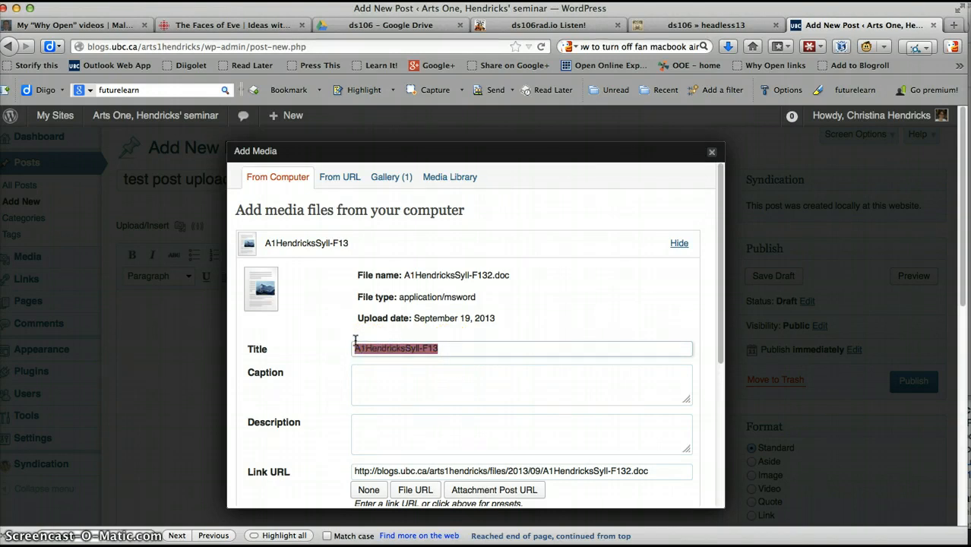
# Title the link 'Arts One syllabus Fall 2013' and insert it into the post body
pyautogui.write('Arts One sylla')
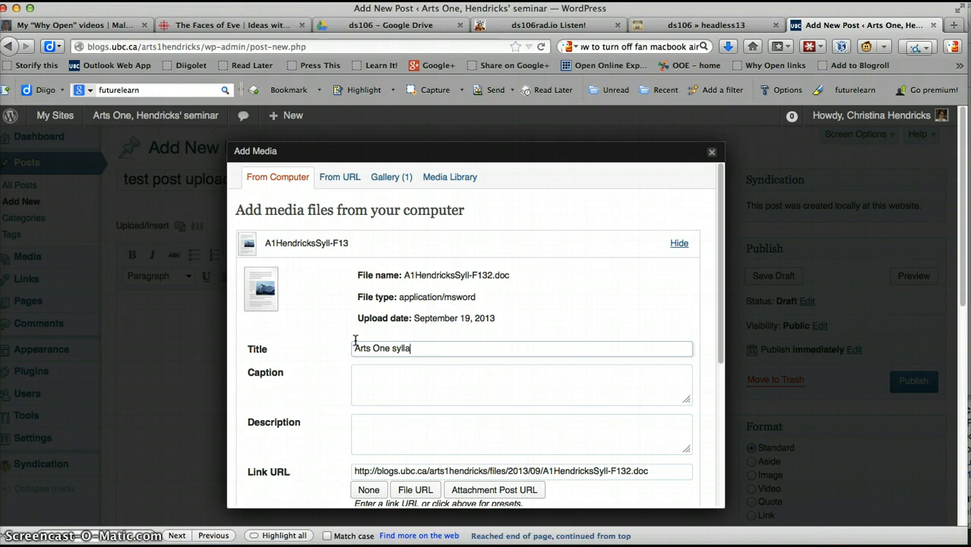
pyautogui.write('bus Fall 2013')
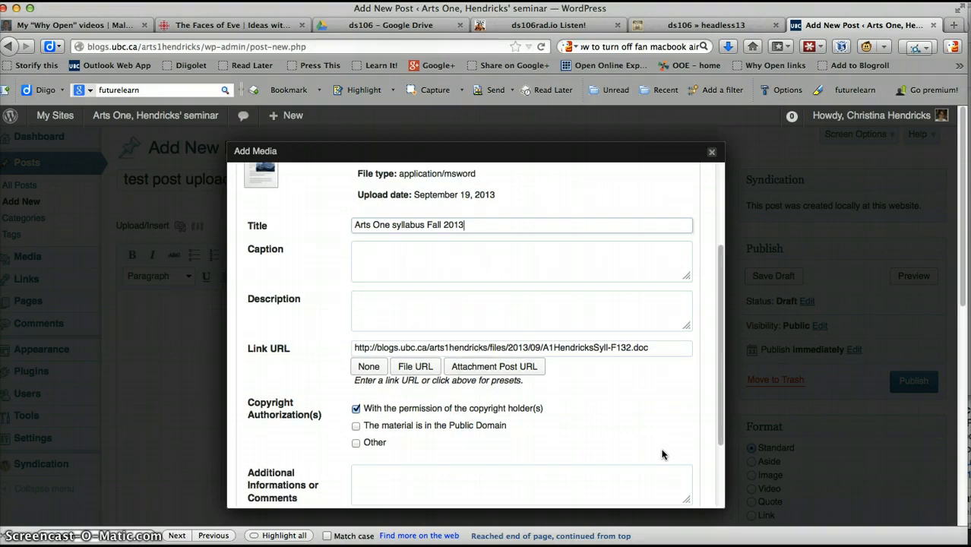
pyautogui.scroll(-3)
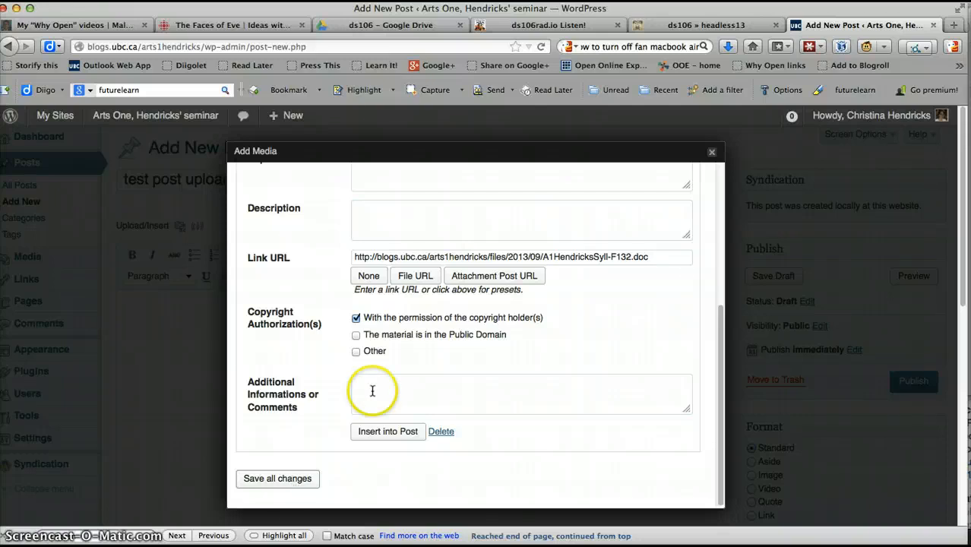
pyautogui.click(387, 431)
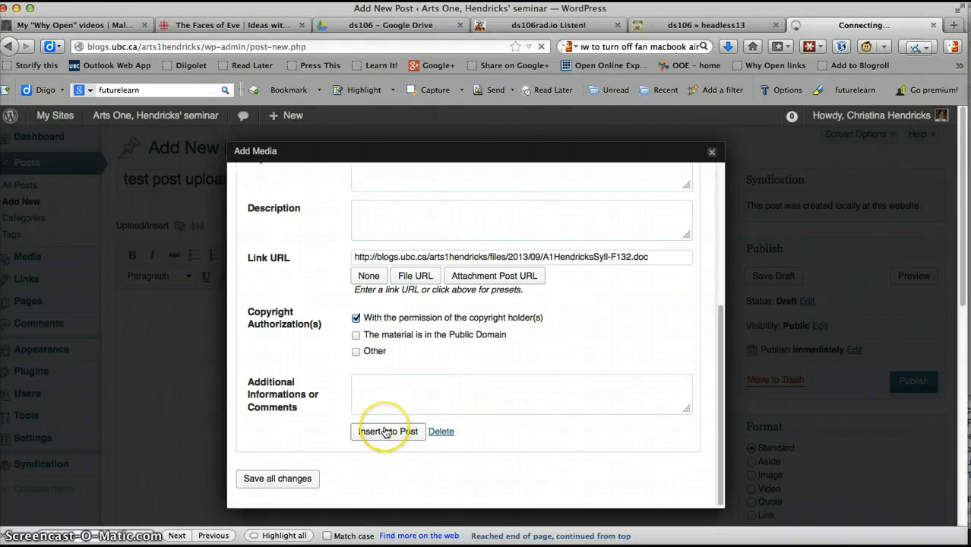
pyautogui.click(388, 431)
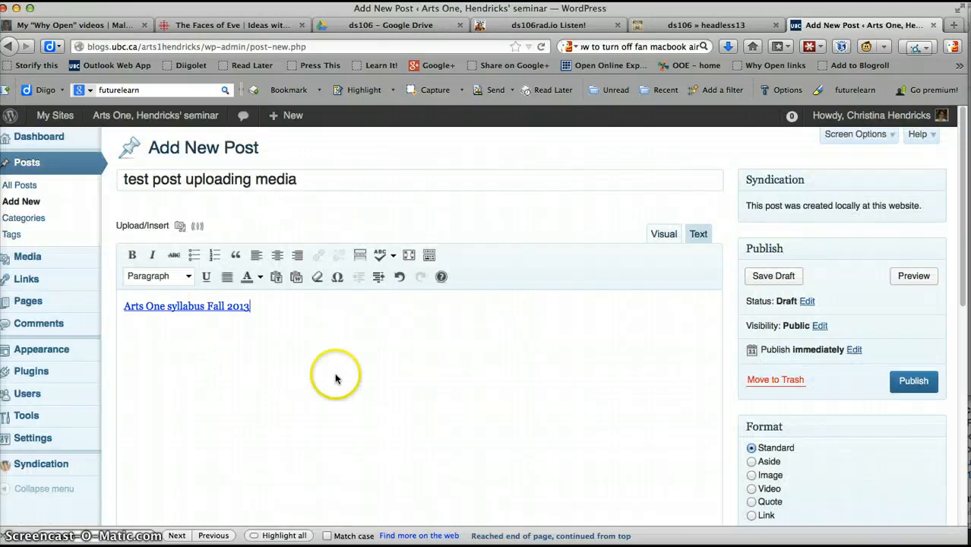
pyautogui.moveTo(299, 332)
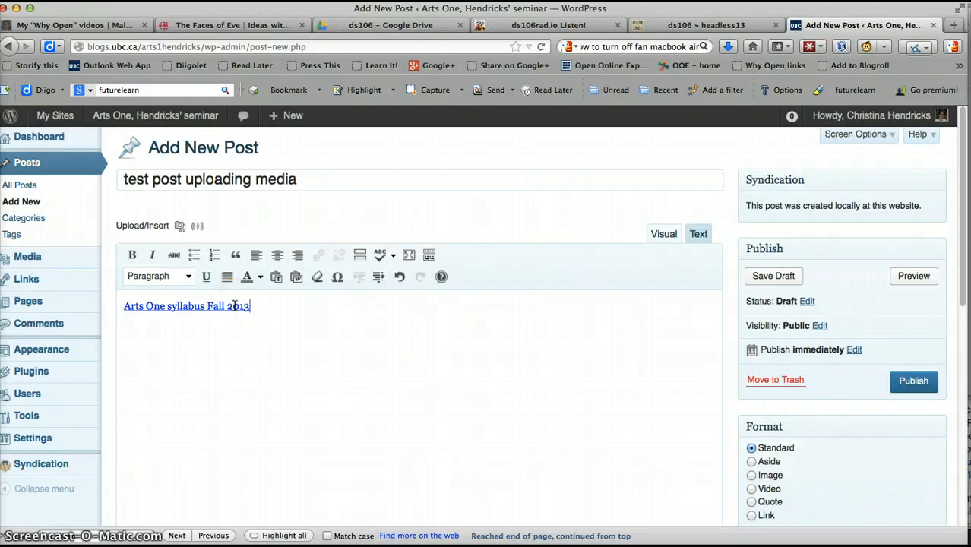
pyautogui.moveTo(383, 304)
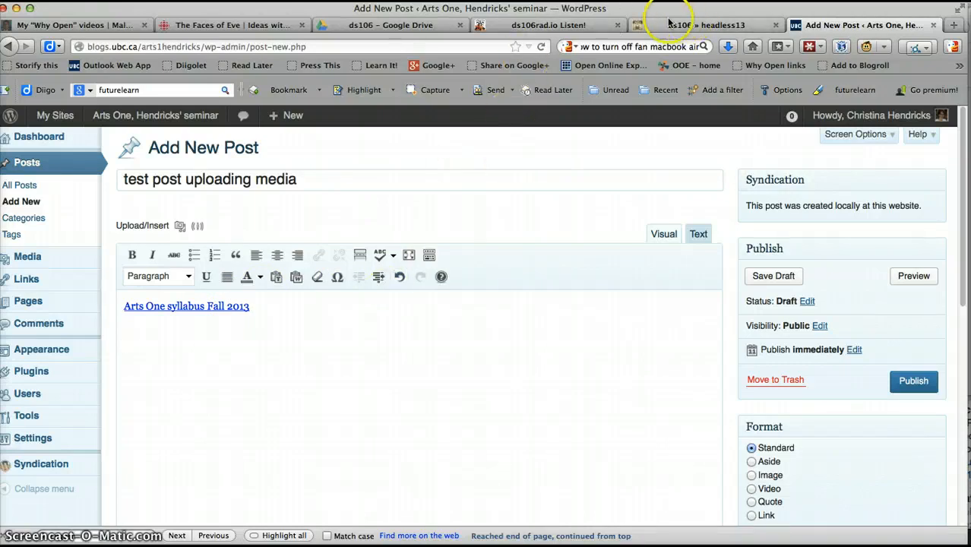
# Switch to the YouTube browser tab
pyautogui.click(954, 25)
pyautogui.write('https://www.youtube.com')
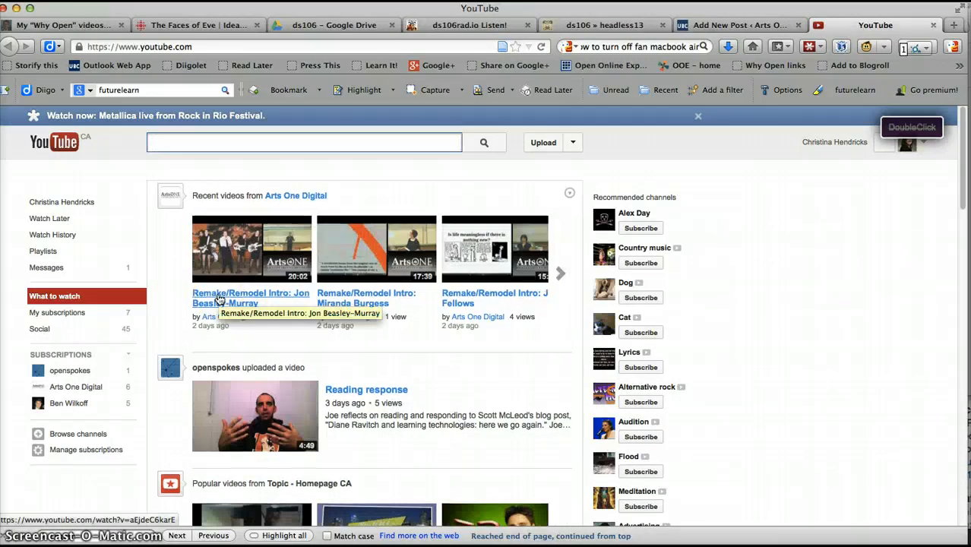
# Get the embed code of 'Remake/Remodel Intro: Jon Beasley-Murray' via Share > Embed and return to the draft
pyautogui.click(251, 292)
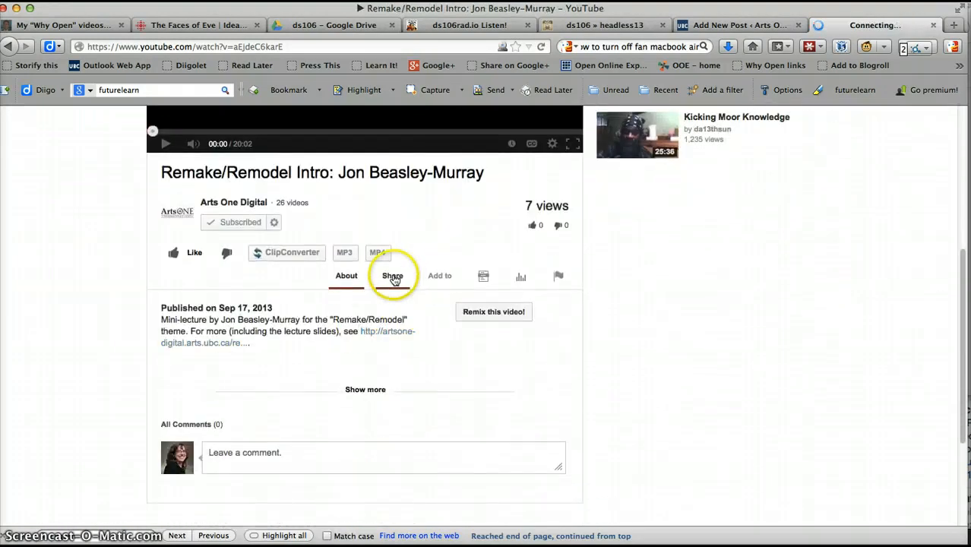
pyautogui.click(392, 275)
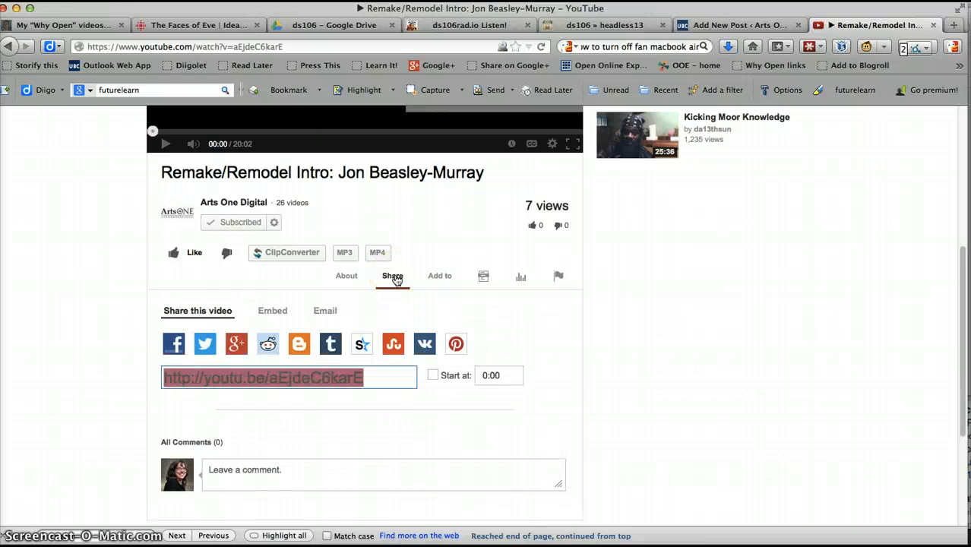
pyautogui.click(272, 309)
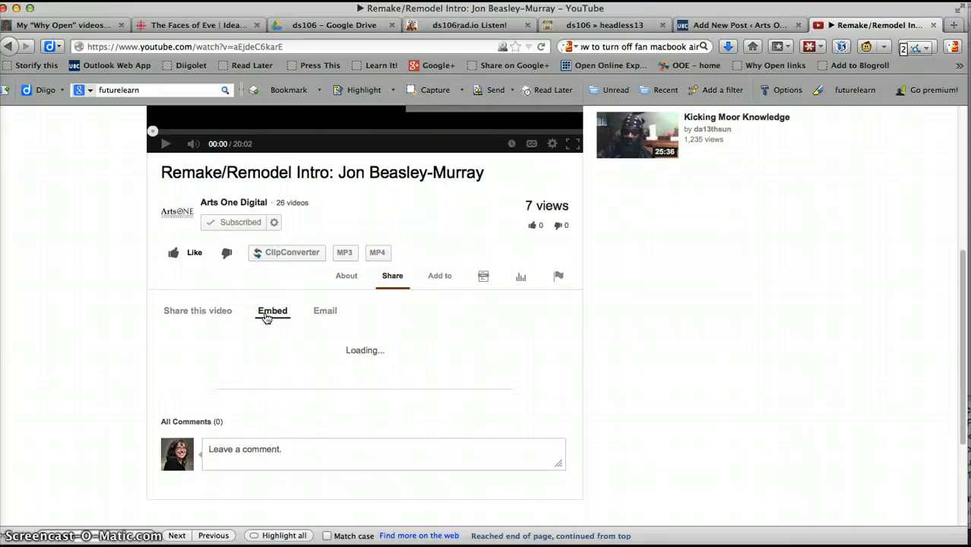
pyautogui.click(272, 310)
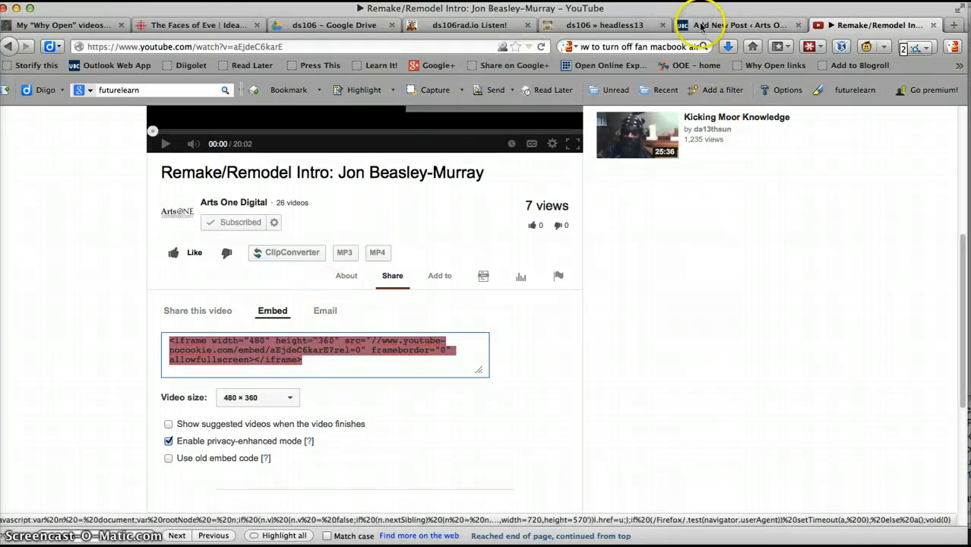
pyautogui.click(737, 24)
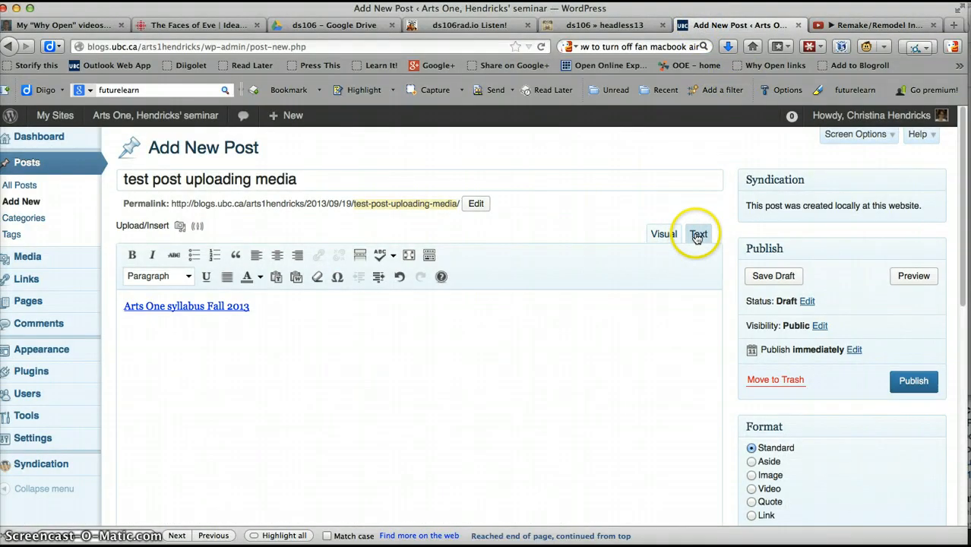
# Paste the YouTube iframe embed code into the post's HTML below the syllabus link and save the draft
pyautogui.click(698, 234)
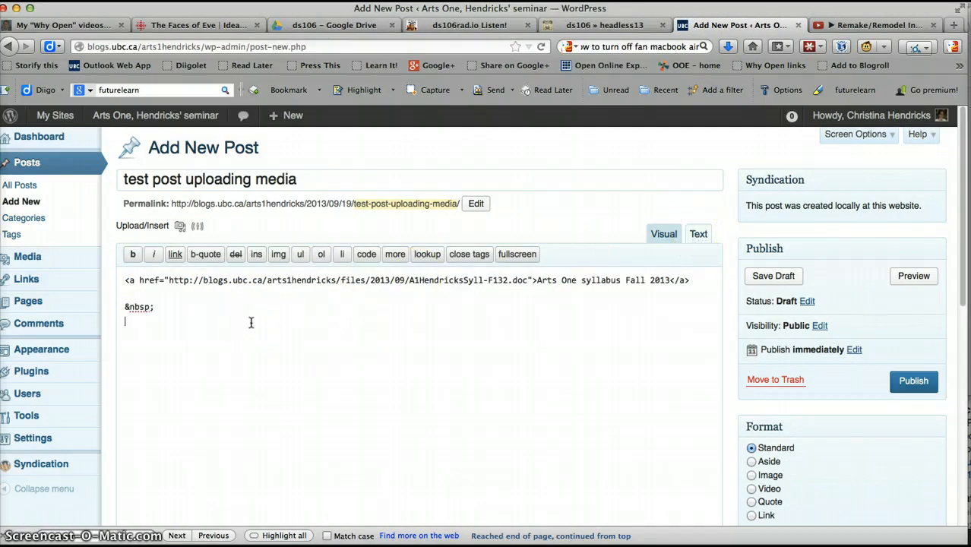
pyautogui.write('<iframe width="480" height="360" src="//www.youtube-nocookie.com/embed/aEjdeC6karE?rel=0" frameborder="0" allowfullscreen></iframe>')
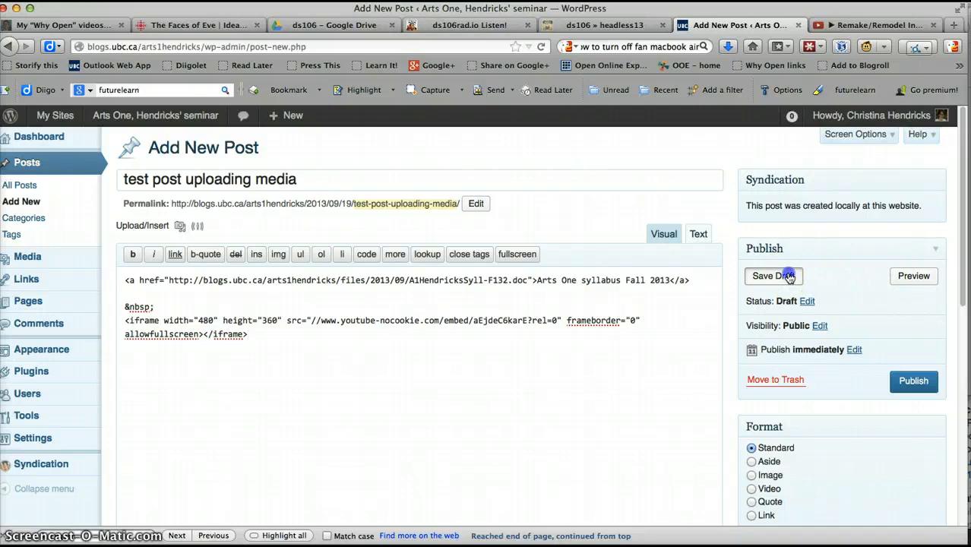
pyautogui.click(773, 277)
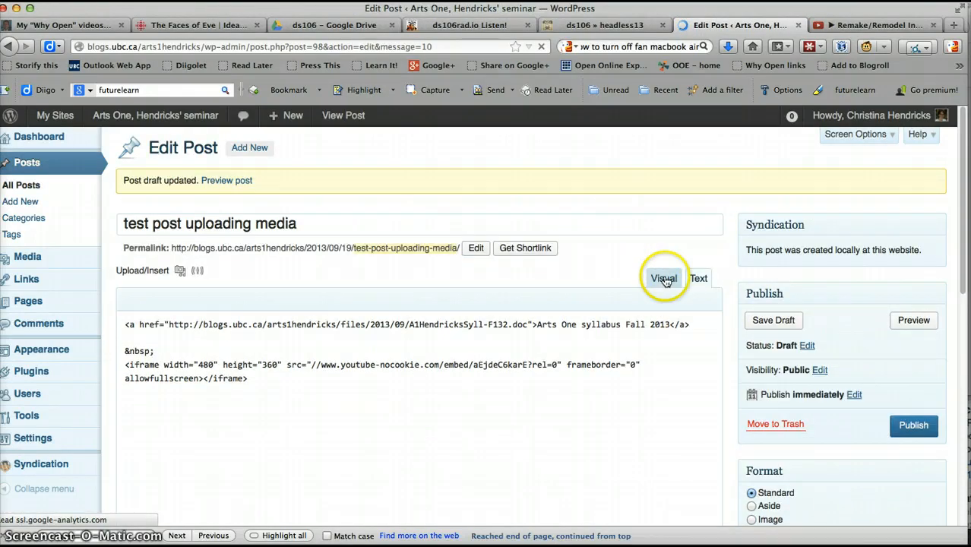
# Switch the editor back to Visual view and scroll to the video placeholder beneath the syllabus link
pyautogui.click(697, 278)
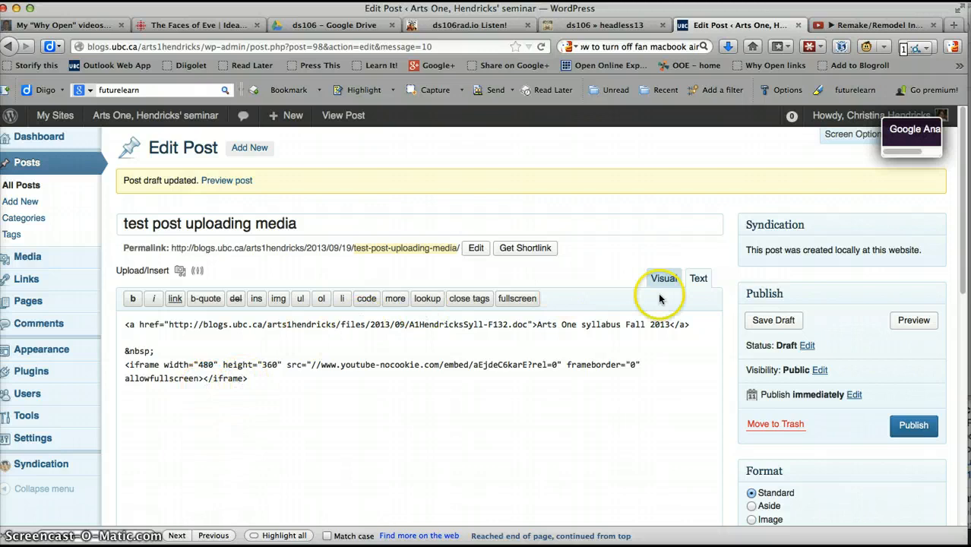
pyautogui.click(662, 278)
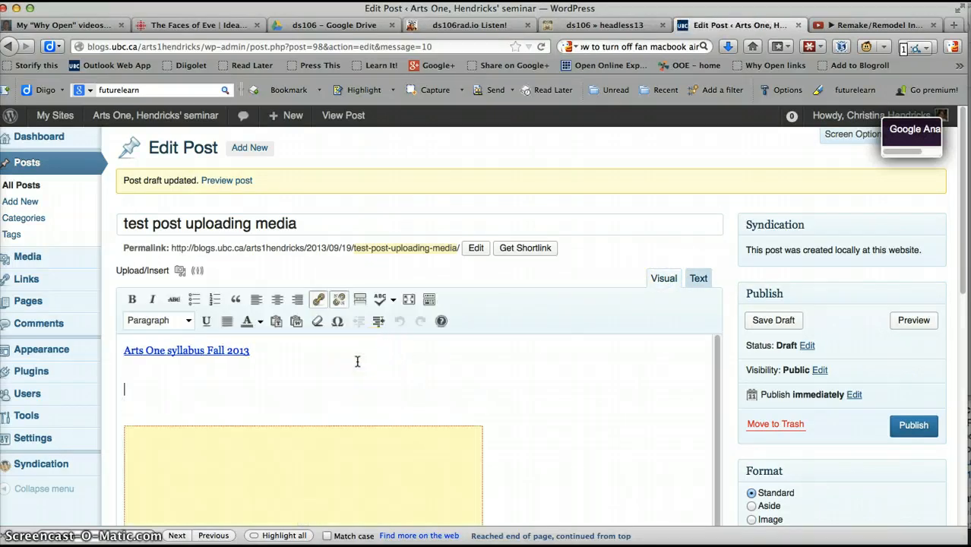
pyautogui.write('<iframe width="480" height="360" src="//www.youtube-nocookie.com/embed/aEjdeC6karE?rel=0" frameborder="0" allowfullscreen></iframe>')
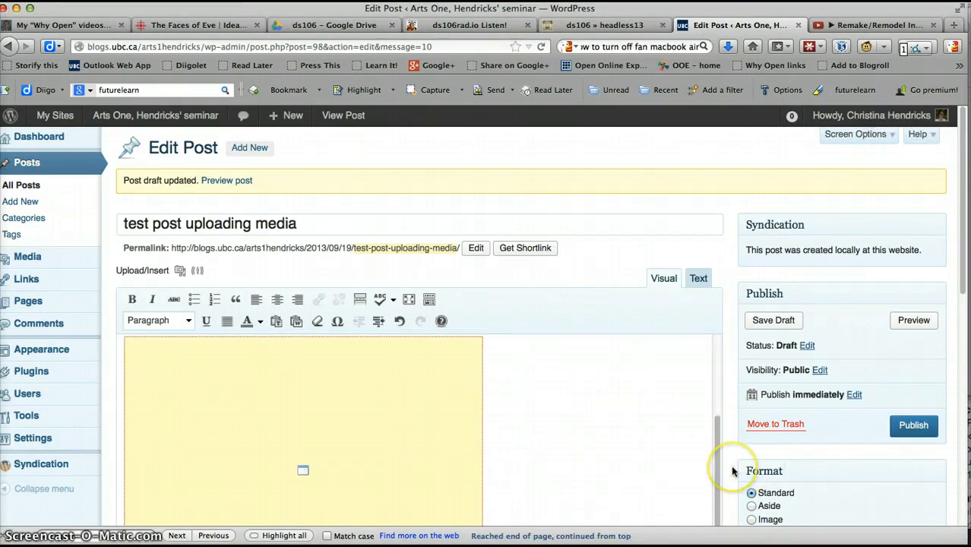
pyautogui.scroll(-3)
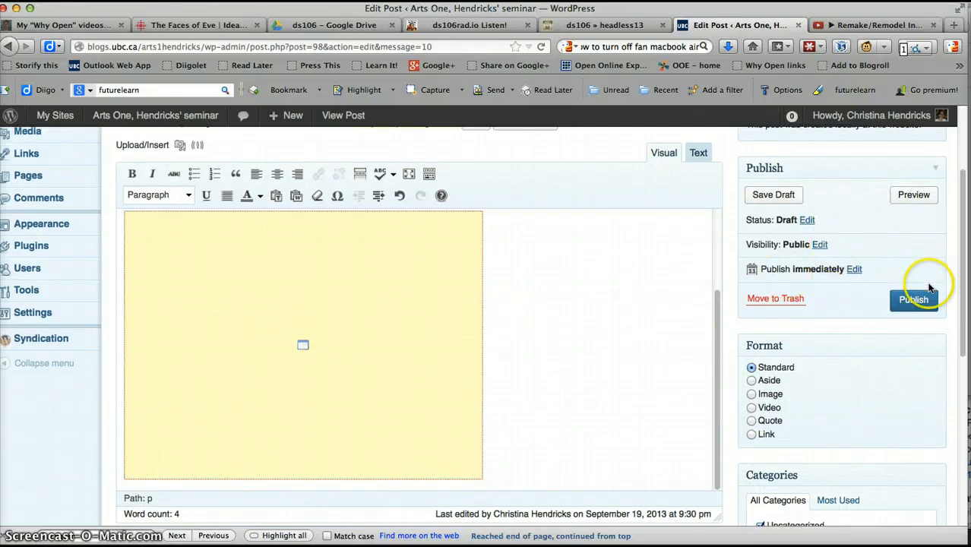
# Publish the post and visit the live Arts One seminar site showing it at the top
pyautogui.click(912, 299)
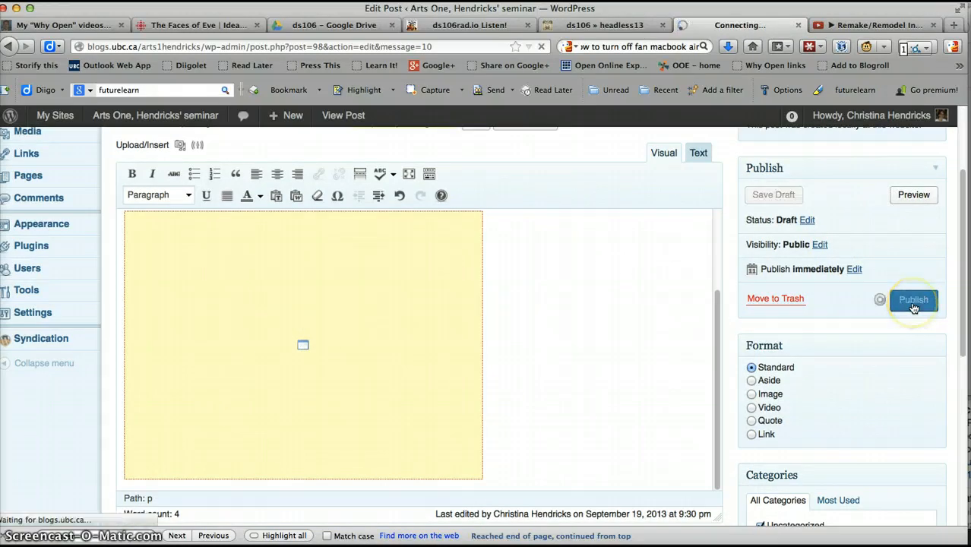
pyautogui.moveTo(714, 318)
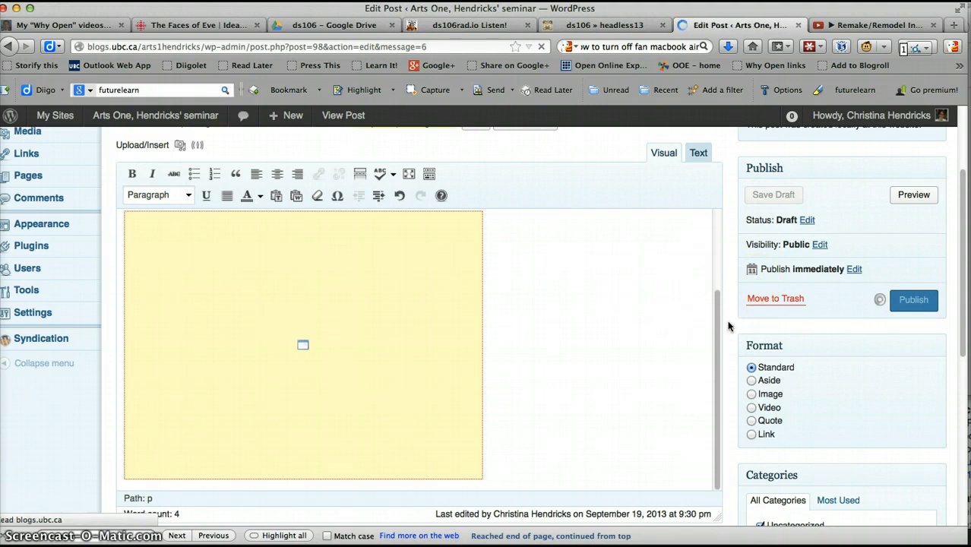
pyautogui.click(912, 299)
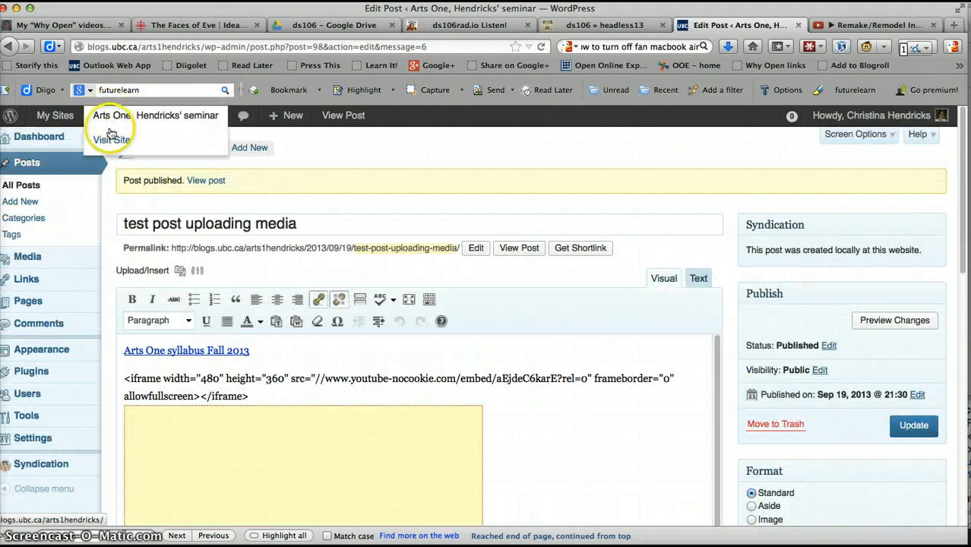
pyautogui.click(110, 140)
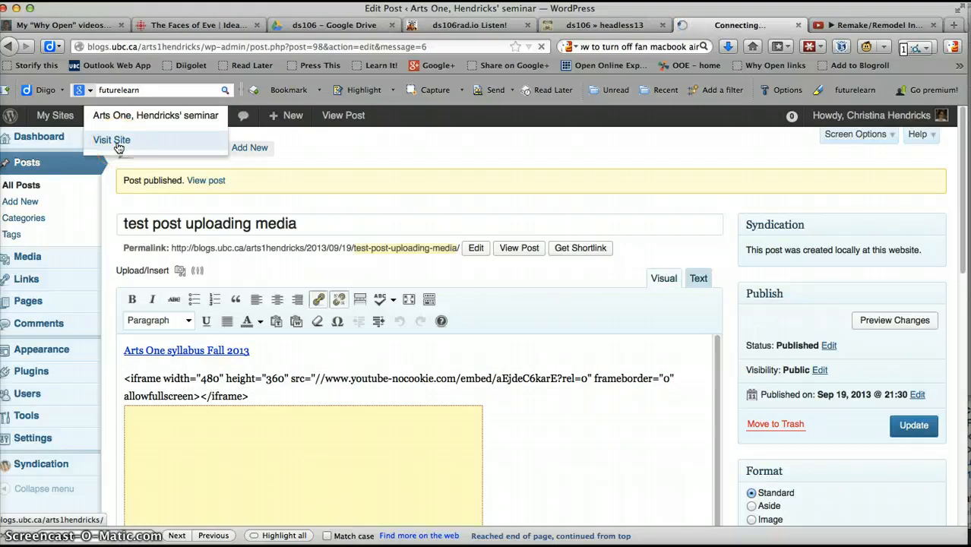
pyautogui.click(111, 139)
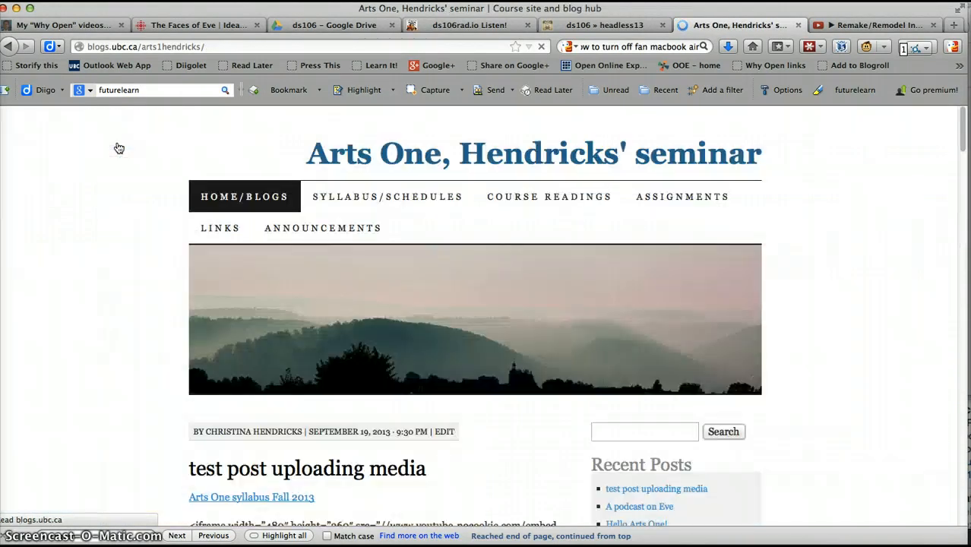
pyautogui.scroll(-3)
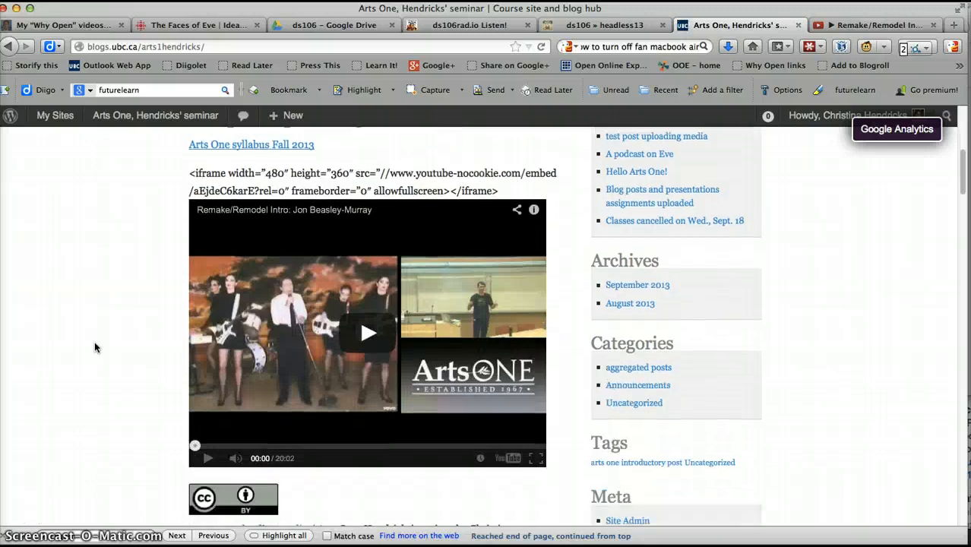
pyautogui.scroll(-3)
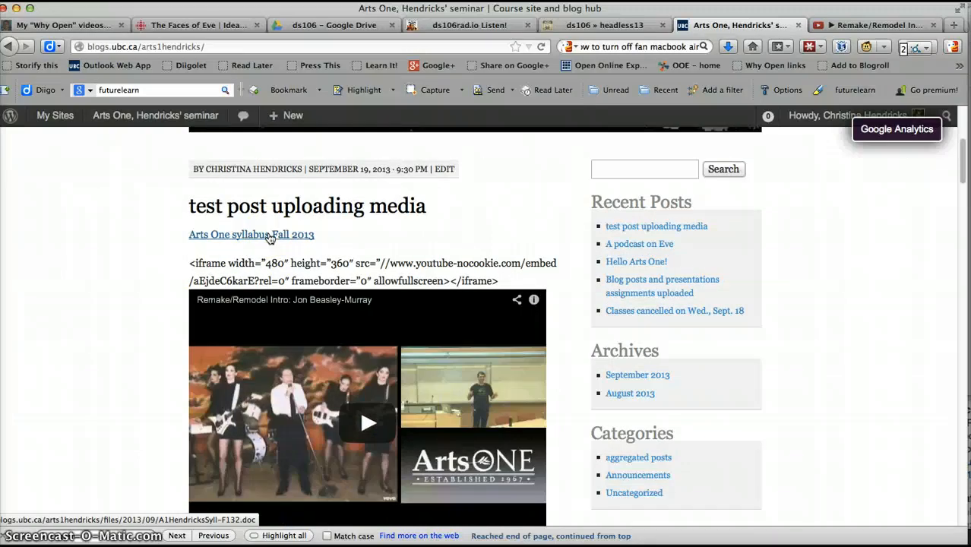
pyautogui.click(251, 234)
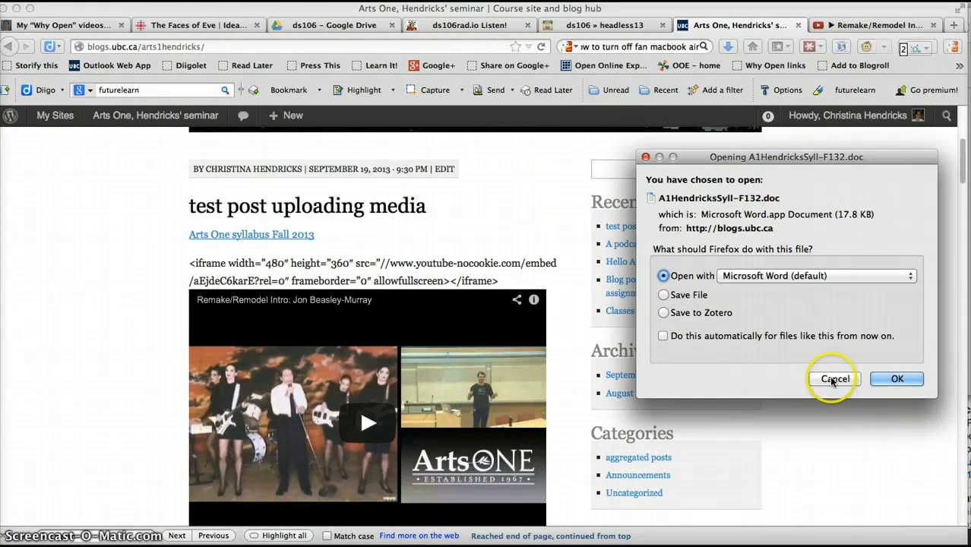
pyautogui.click(836, 378)
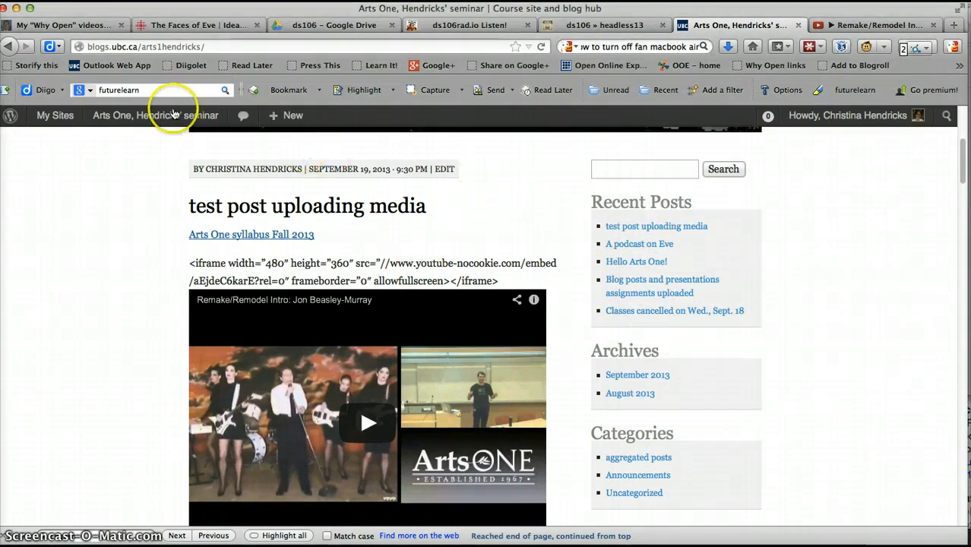
# Go to the site's Dashboard and open Appearance > Header for the seminar blog
pyautogui.click(156, 115)
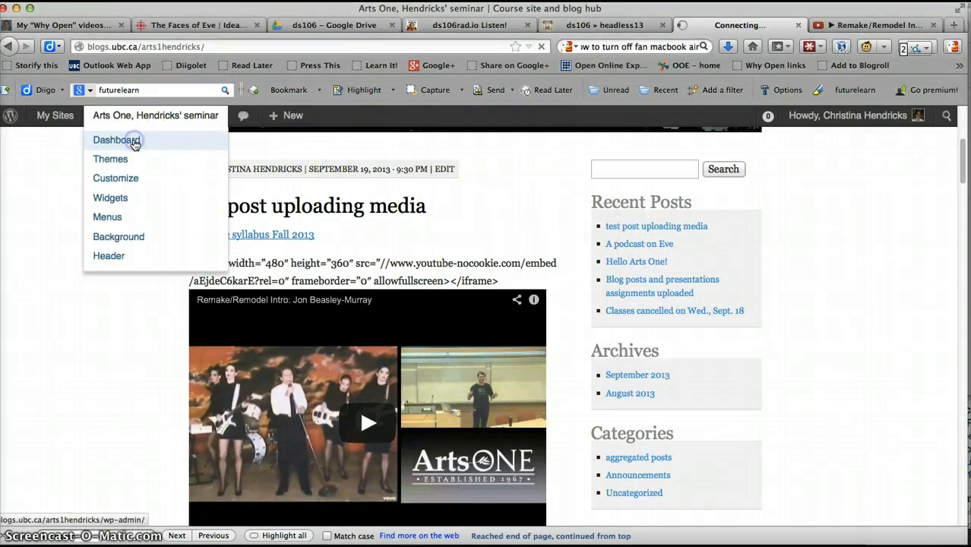
pyautogui.click(114, 140)
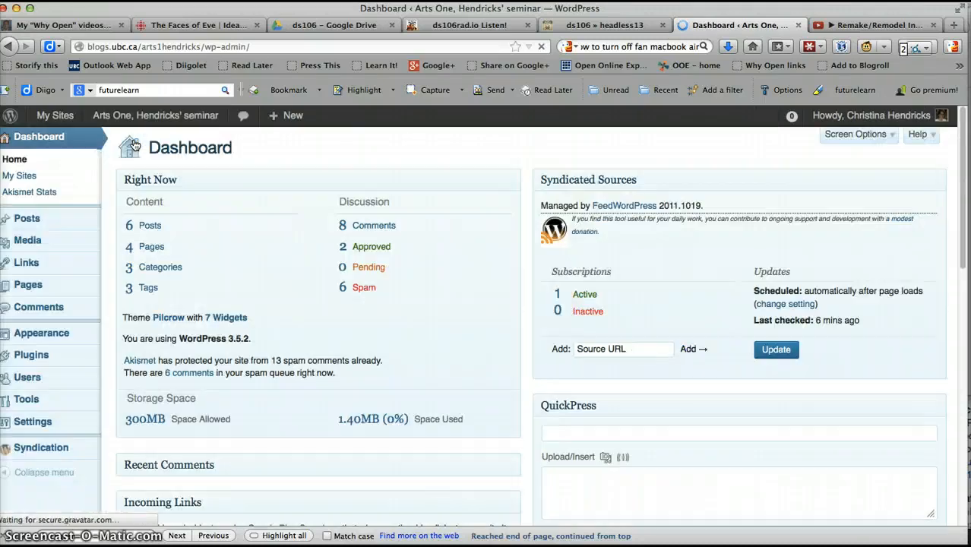
pyautogui.moveTo(27, 218)
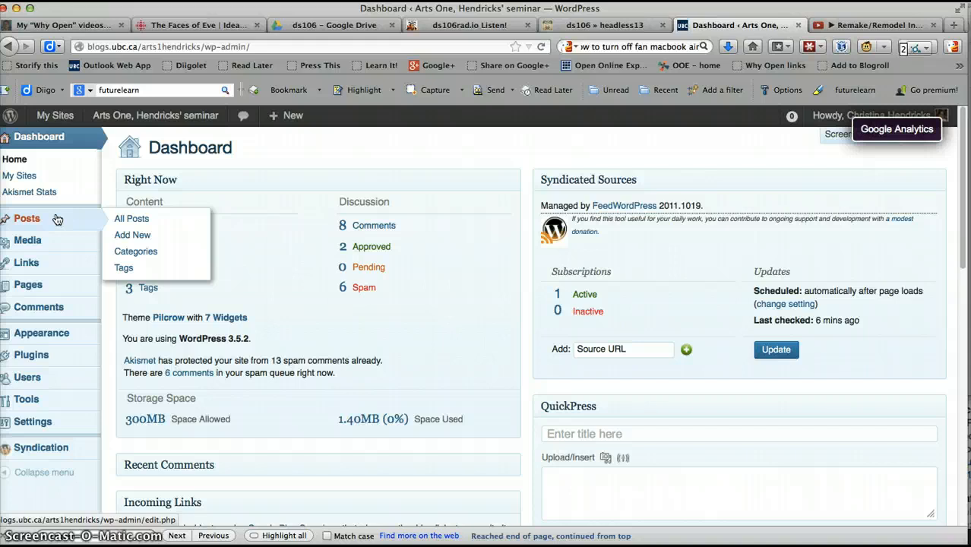
pyautogui.moveTo(41, 333)
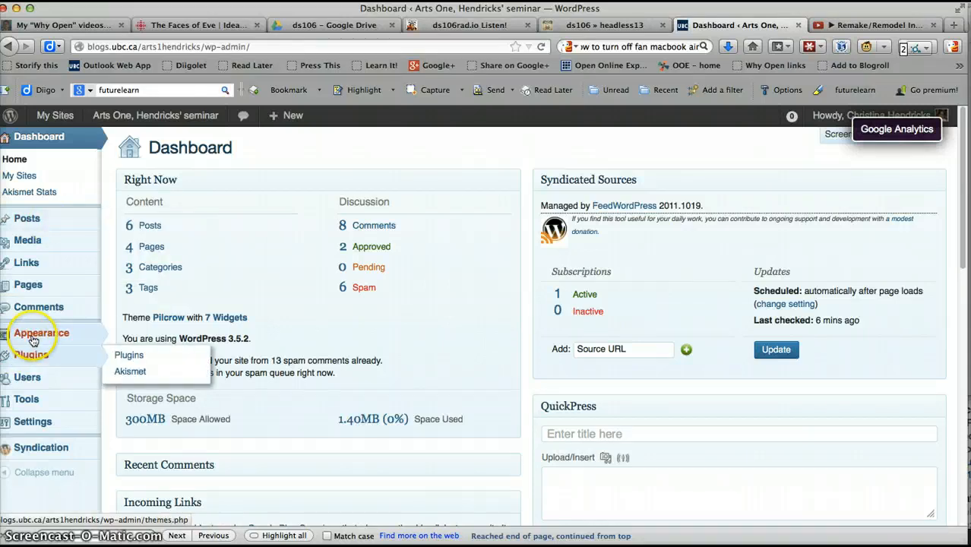
pyautogui.moveTo(127, 398)
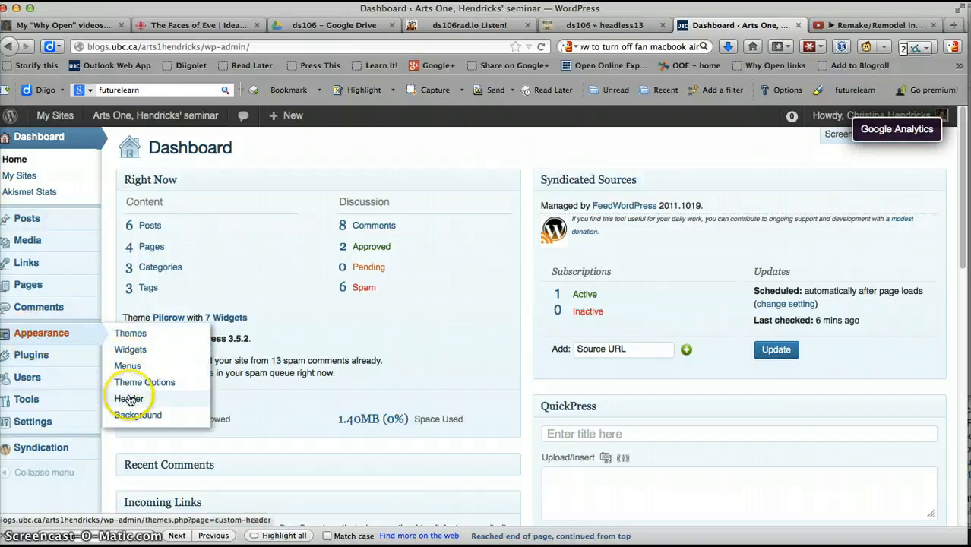
pyautogui.click(127, 398)
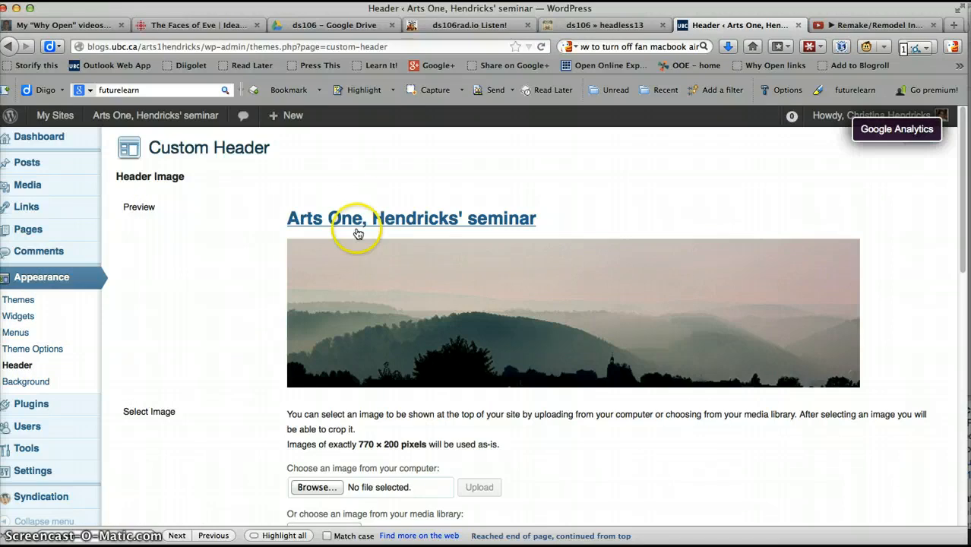
pyautogui.scroll(-3)
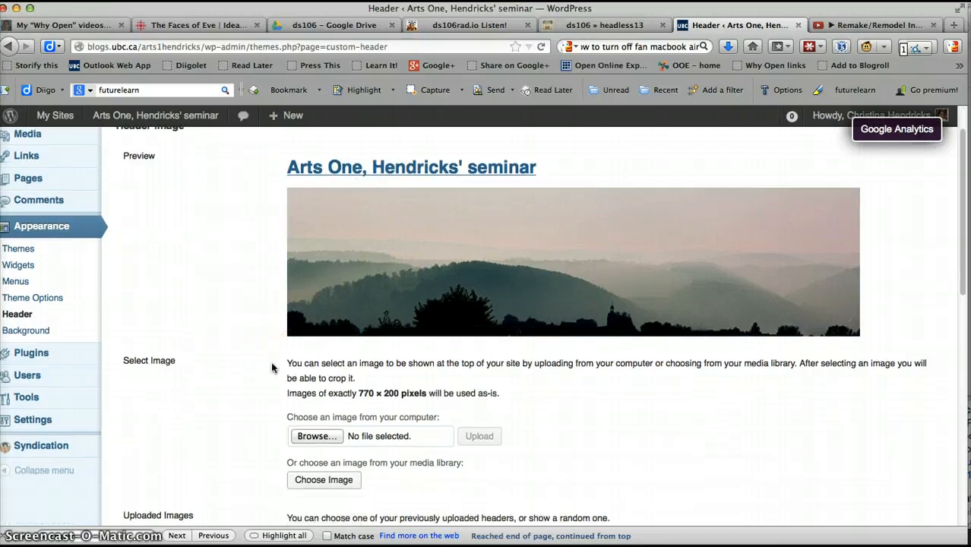
pyautogui.scroll(-3)
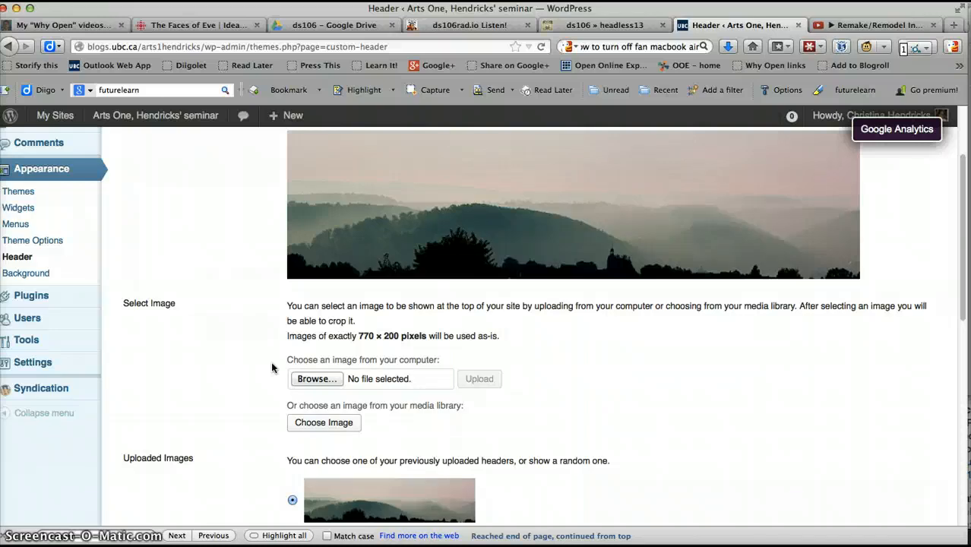
pyautogui.scroll(-3)
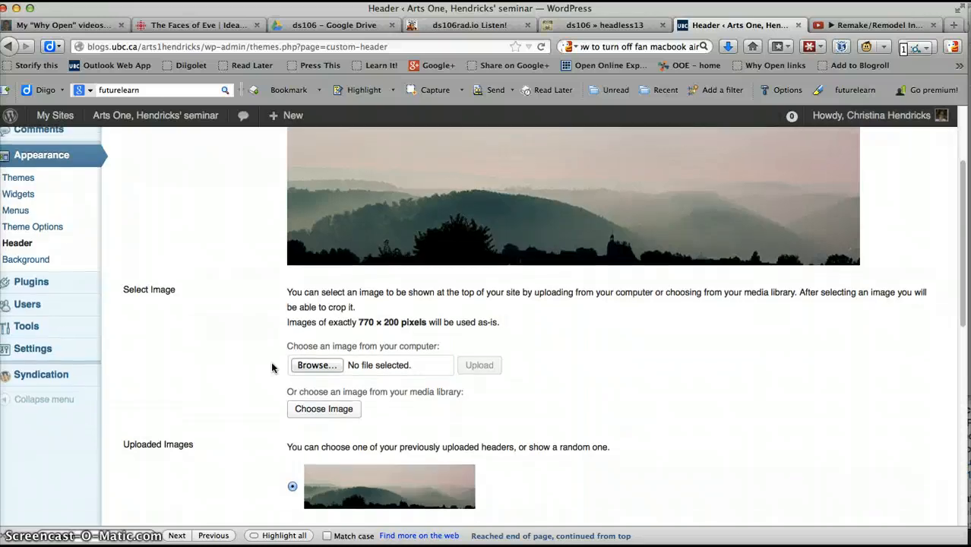
pyautogui.scroll(-3)
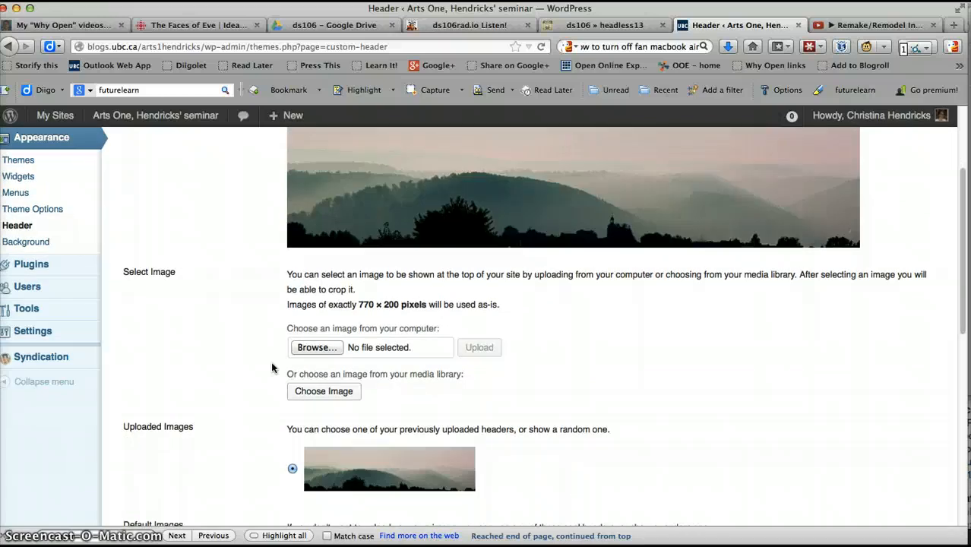
pyautogui.scroll(-3)
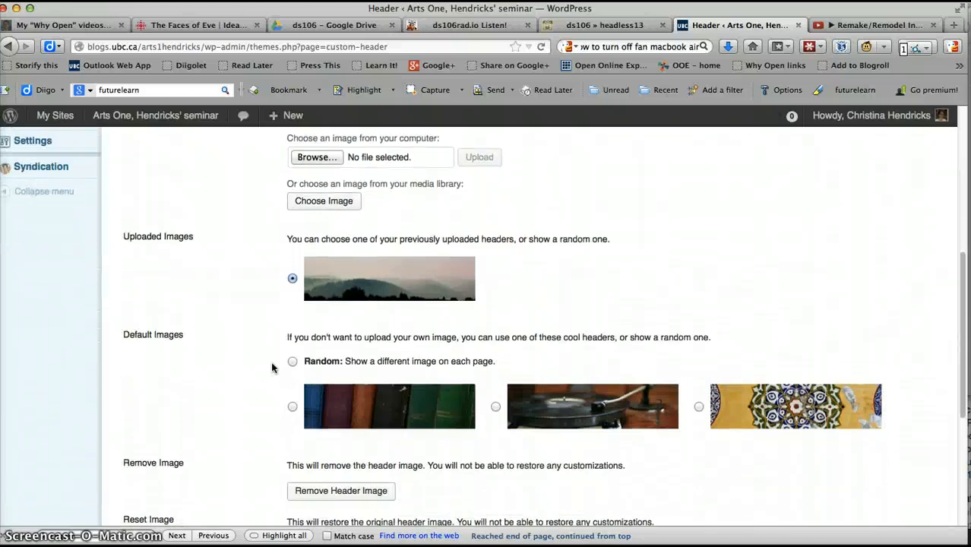
pyautogui.scroll(-3)
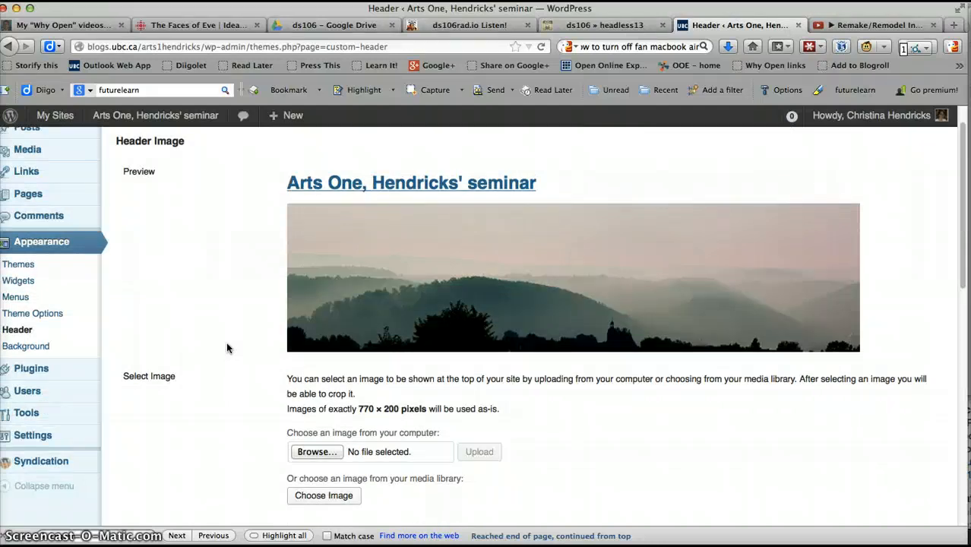
pyautogui.scroll(-3)
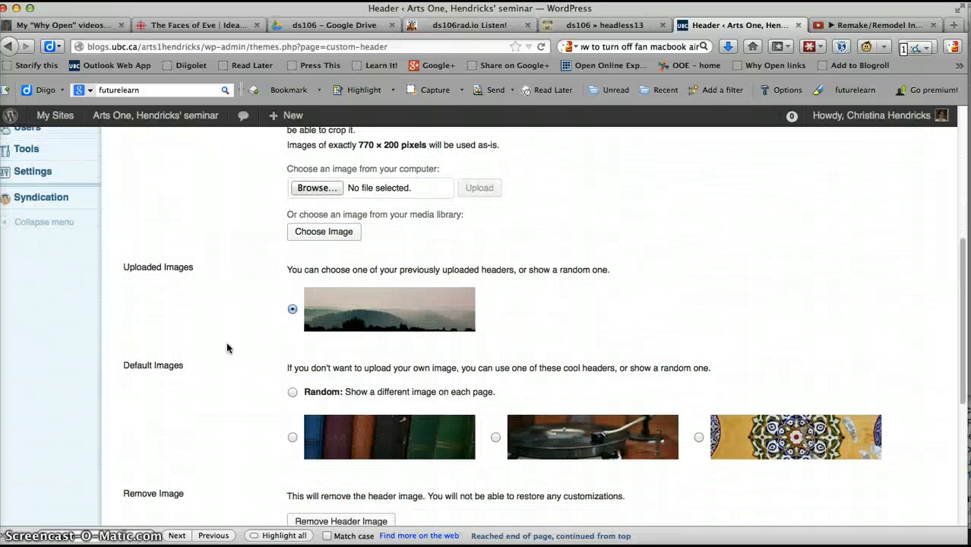
pyautogui.scroll(-3)
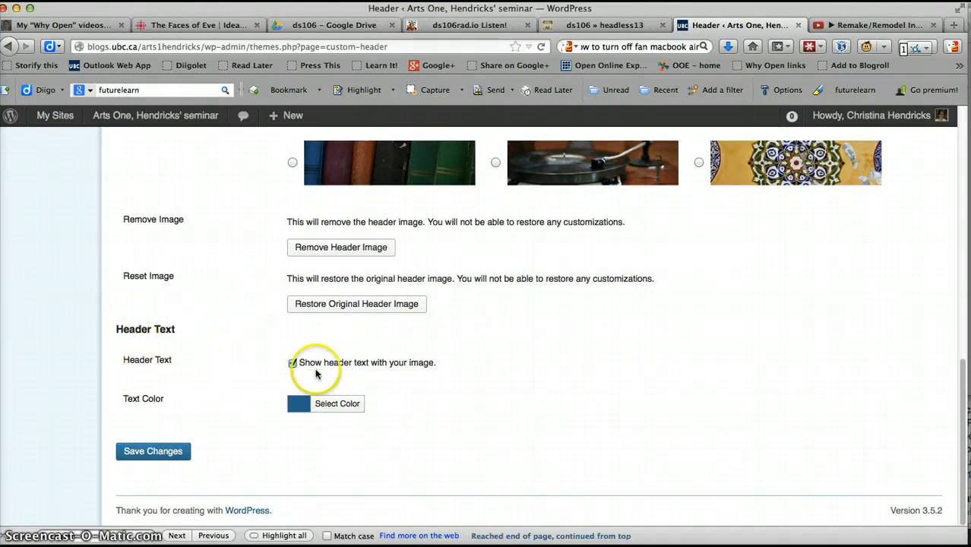
pyautogui.click(292, 362)
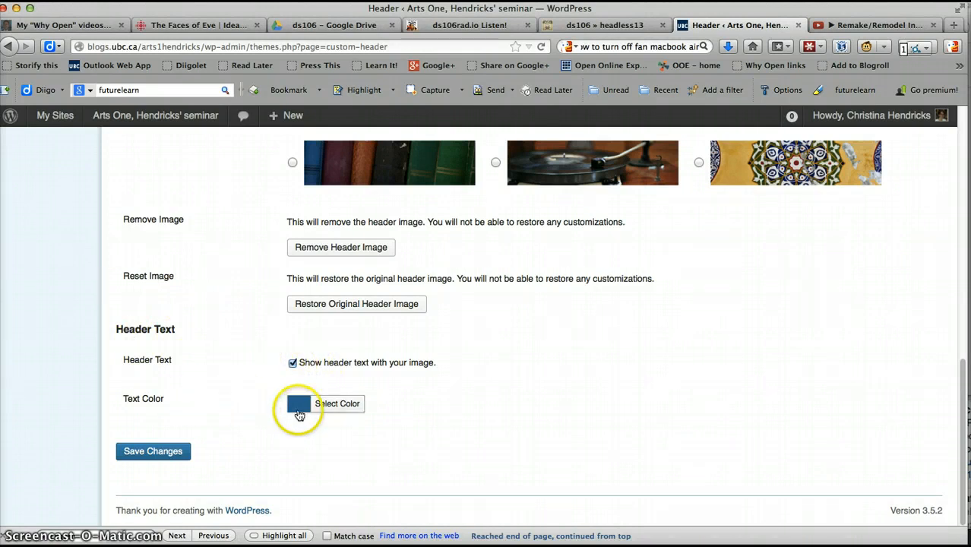
pyautogui.scroll(3)
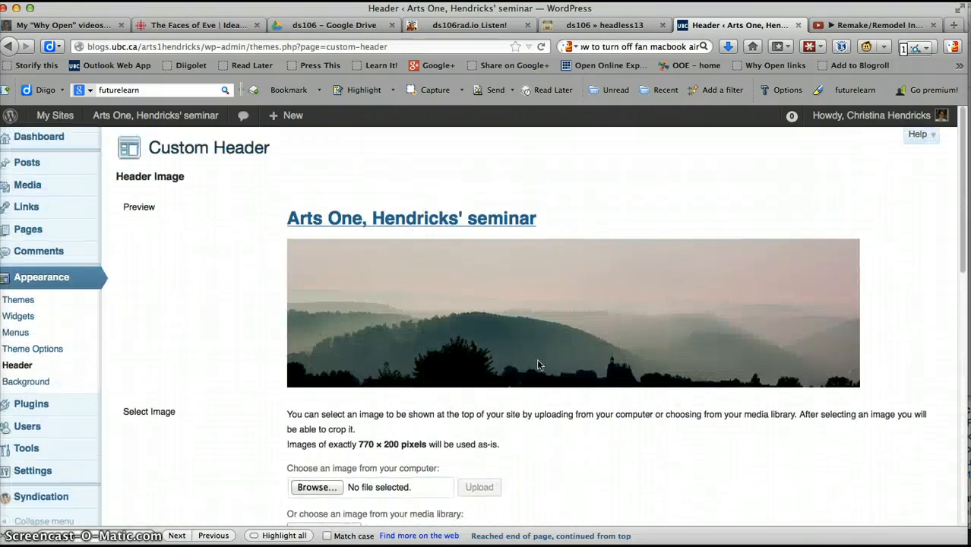
pyautogui.scroll(-3)
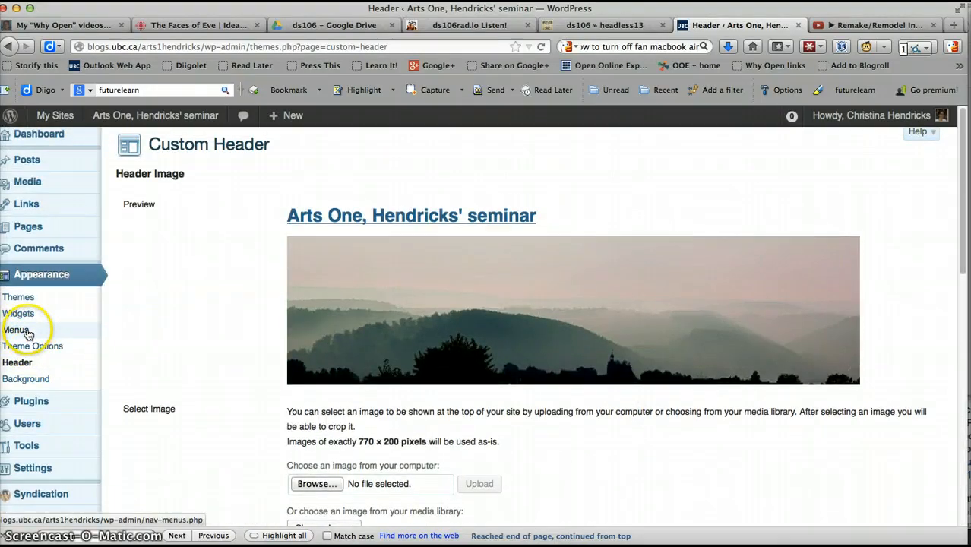
pyautogui.moveTo(28, 378)
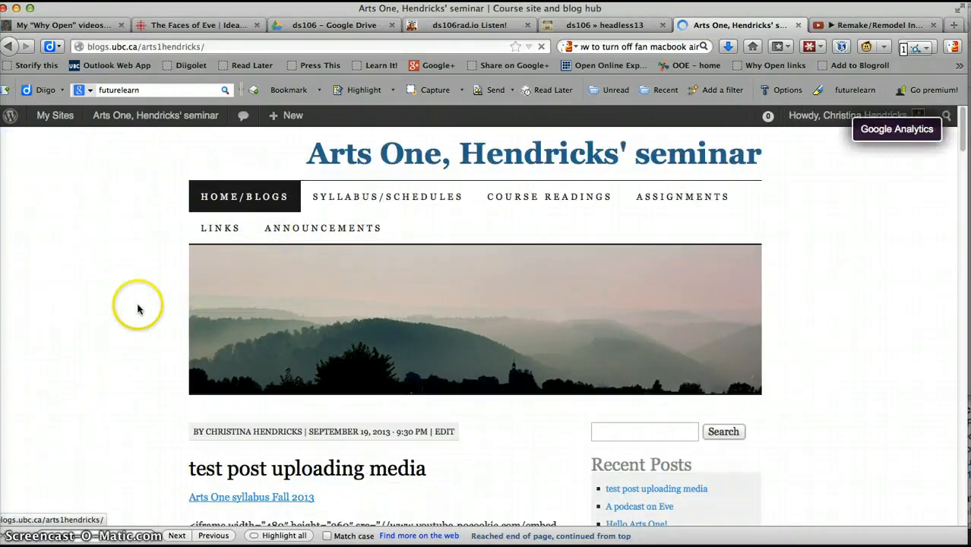
pyautogui.scroll(-3)
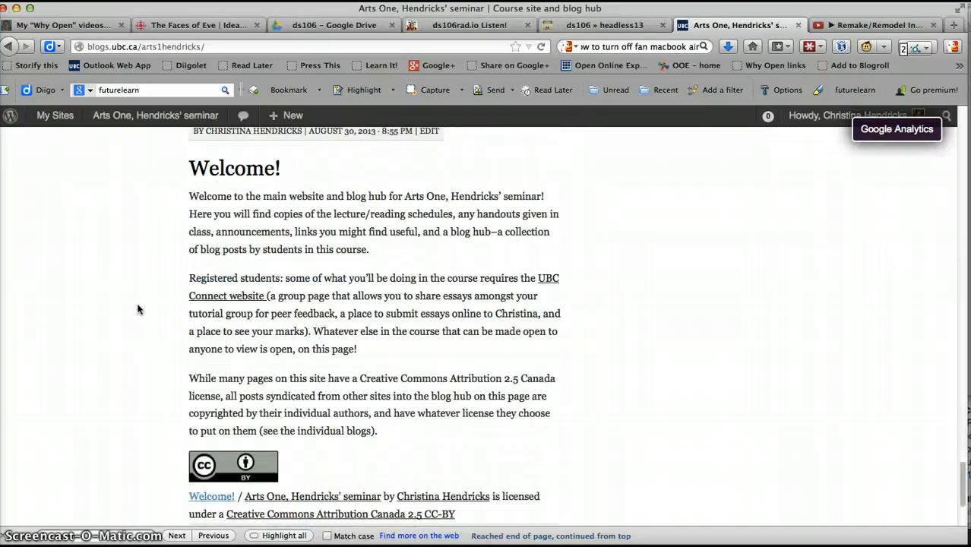
pyautogui.scroll(-3)
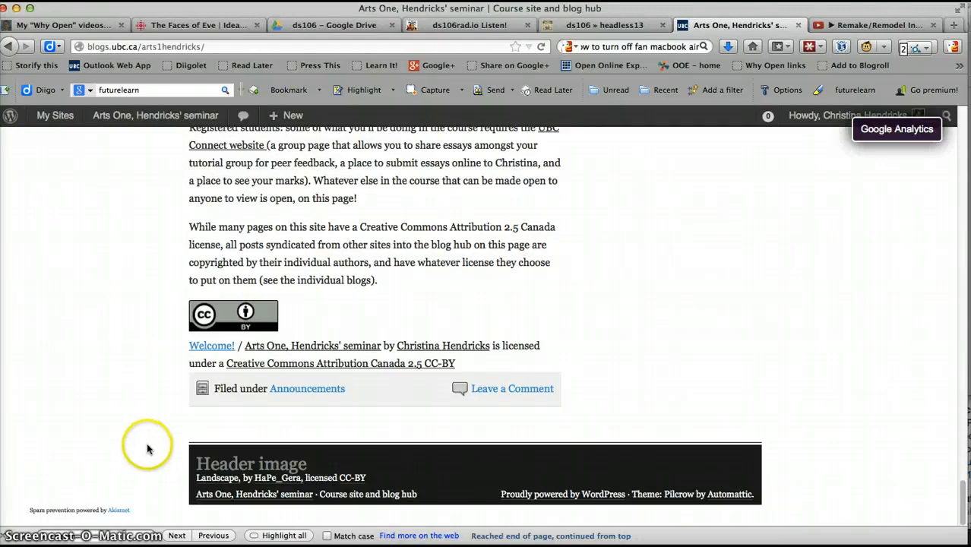
pyautogui.moveTo(209, 477)
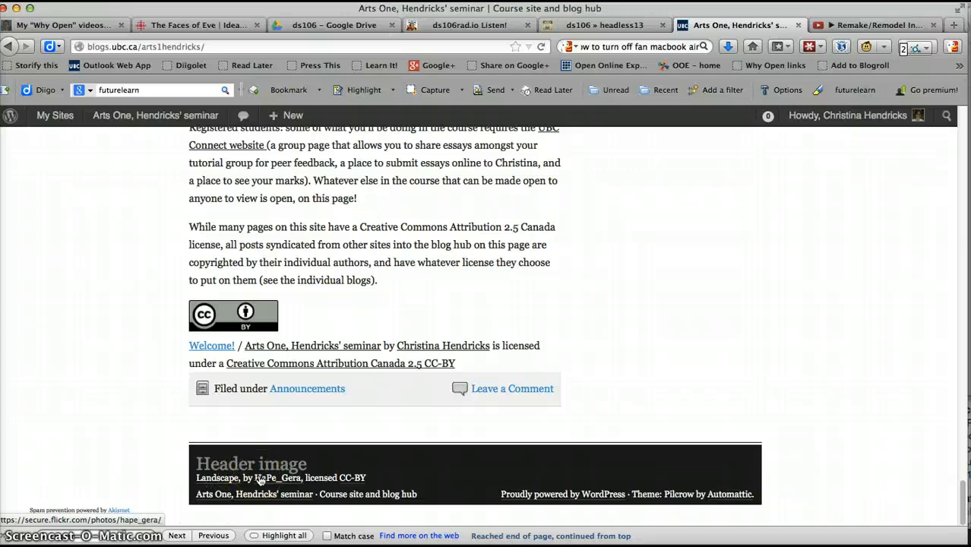
pyautogui.moveTo(357, 483)
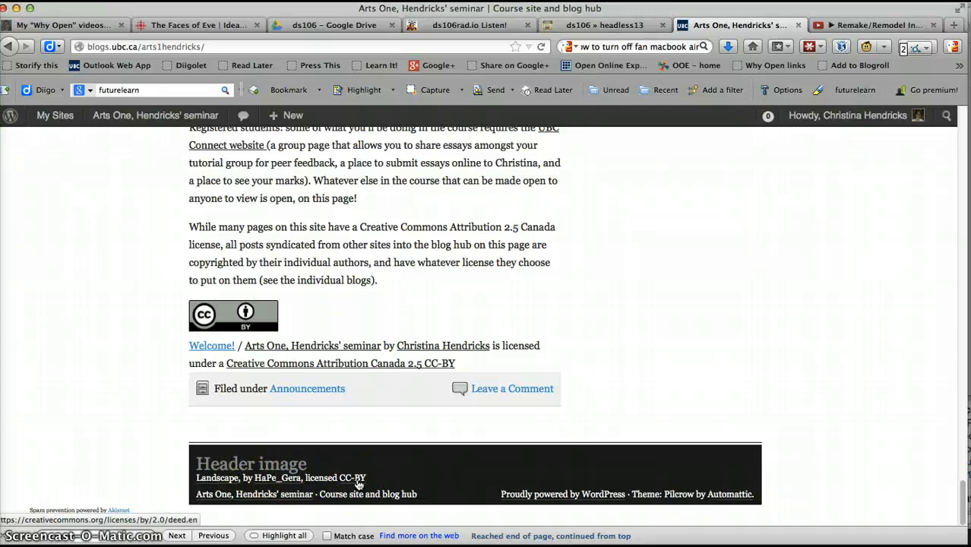
pyautogui.moveTo(691, 363)
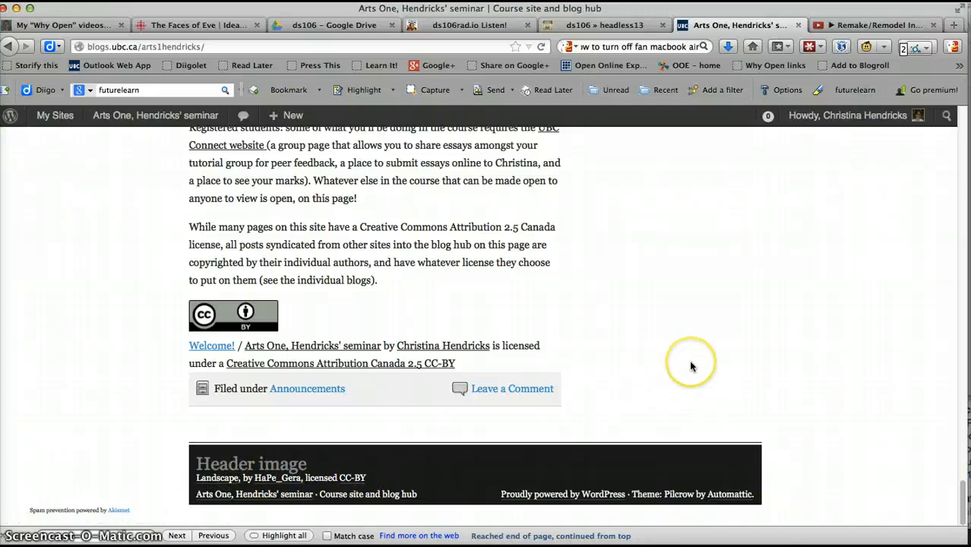
pyautogui.scroll(-3)
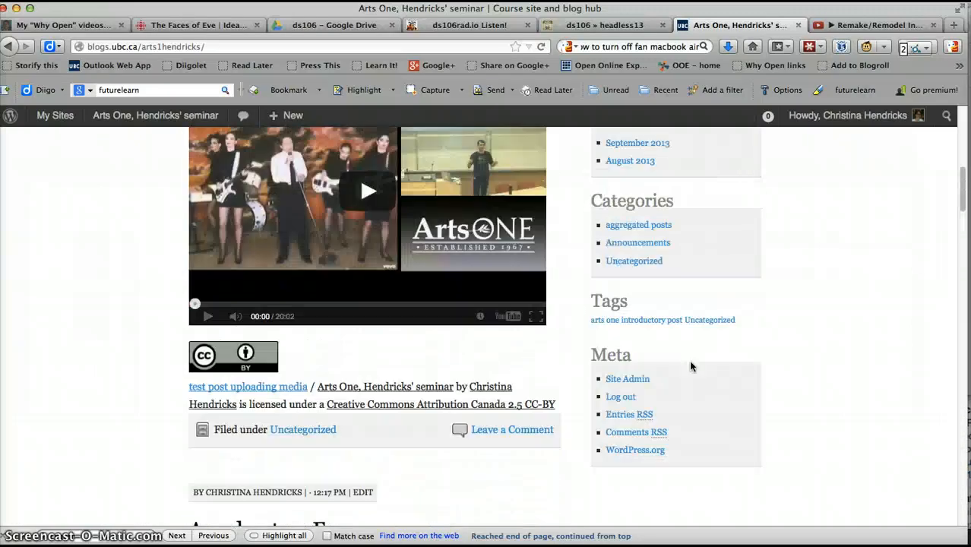
pyautogui.scroll(3)
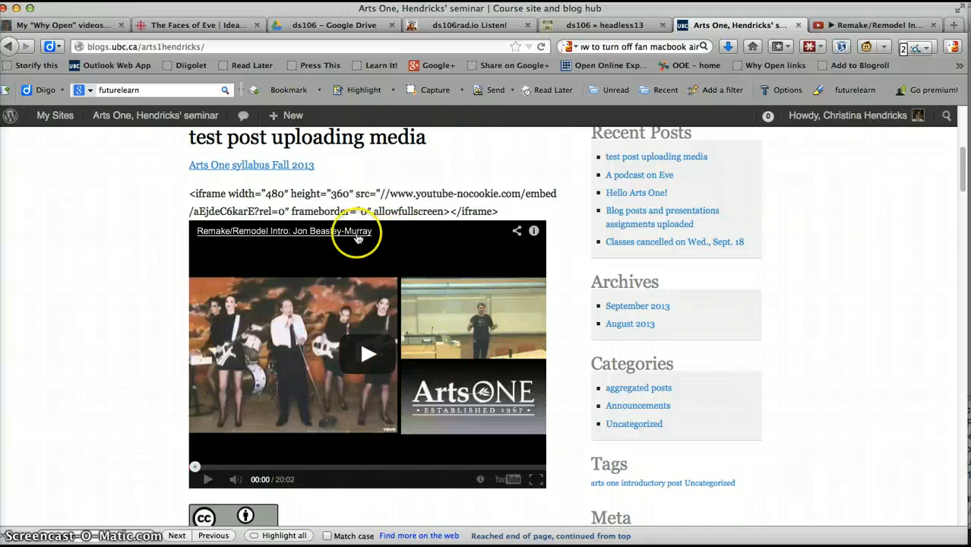
pyautogui.moveTo(270, 272)
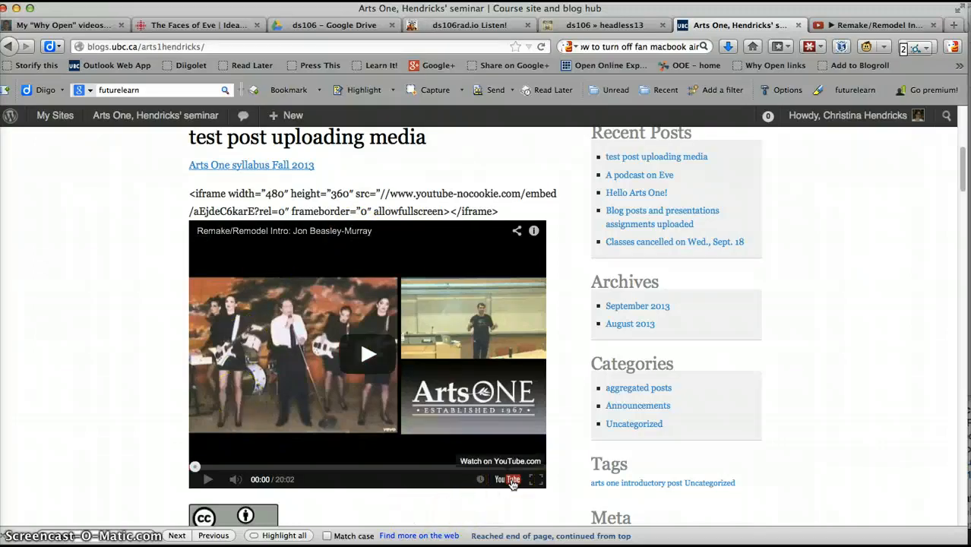
pyautogui.moveTo(811, 301)
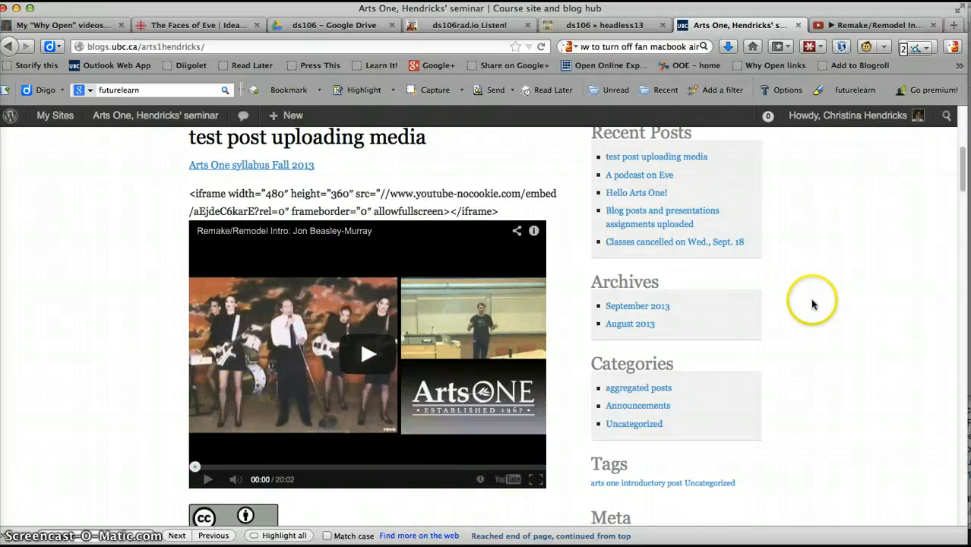